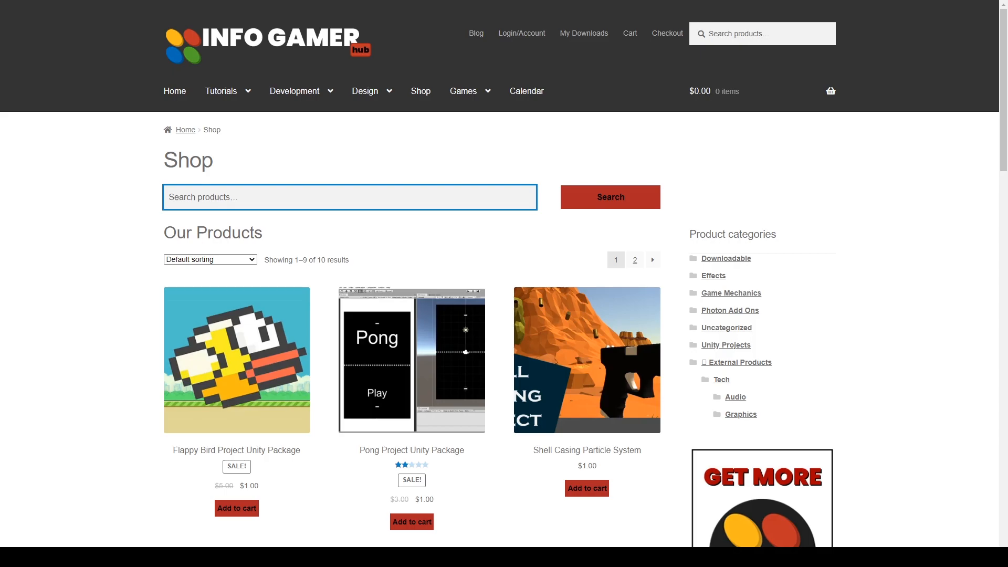
# Scroll down the Bézier Curve Unity Plugin product page
pyautogui.scroll(-3)
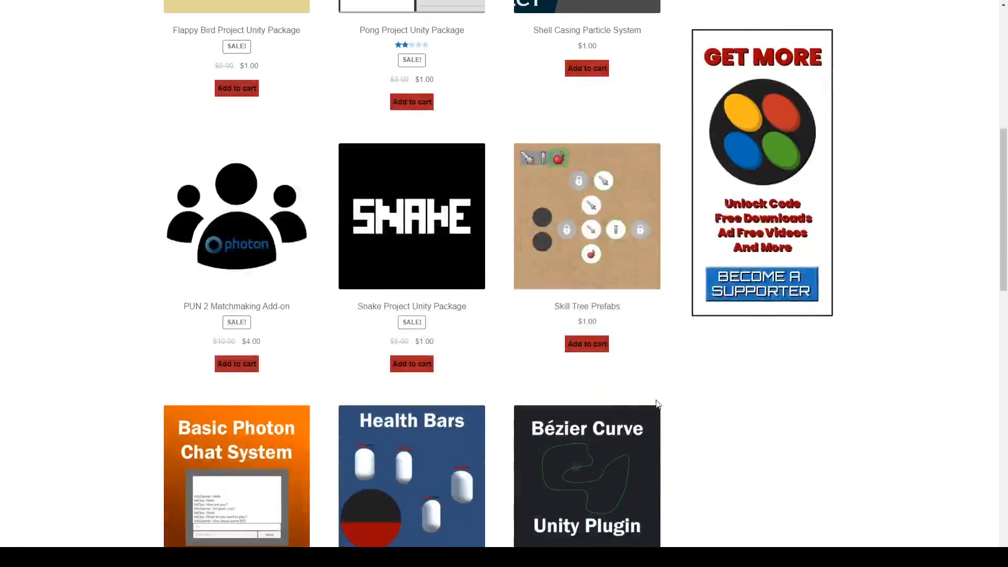
pyautogui.scroll(-3)
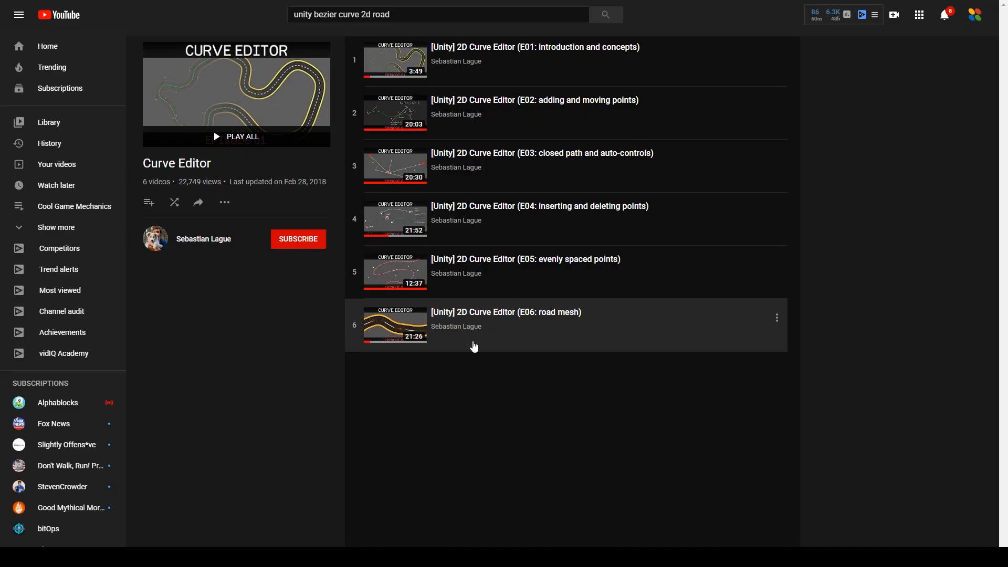
pyautogui.moveTo(564, 316)
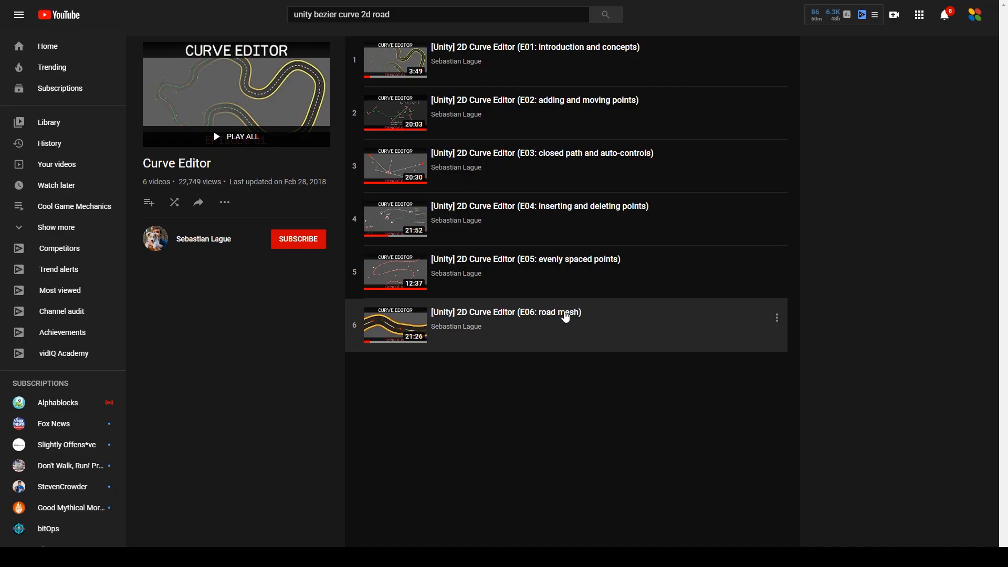
pyautogui.moveTo(425, 407)
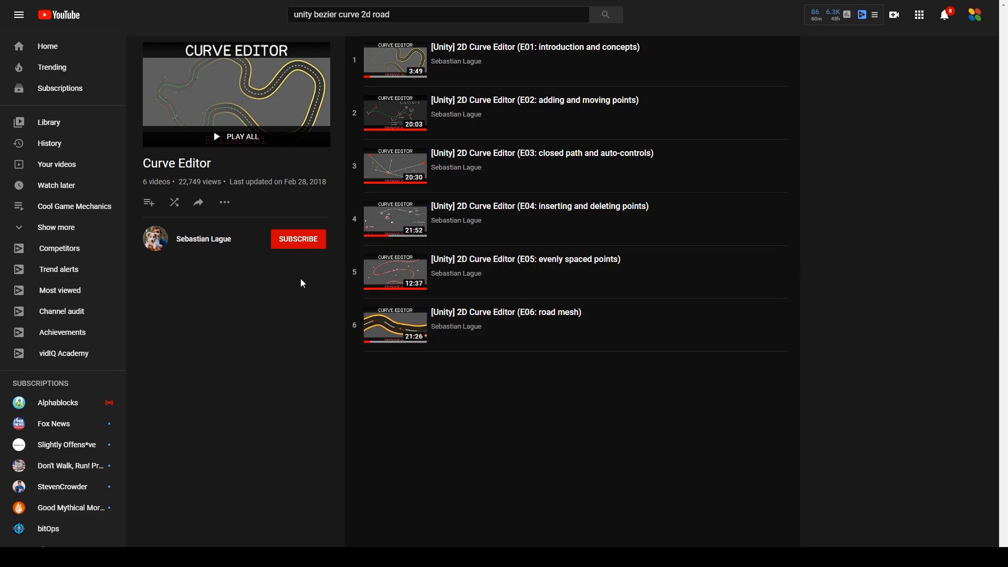
pyautogui.moveTo(200, 249)
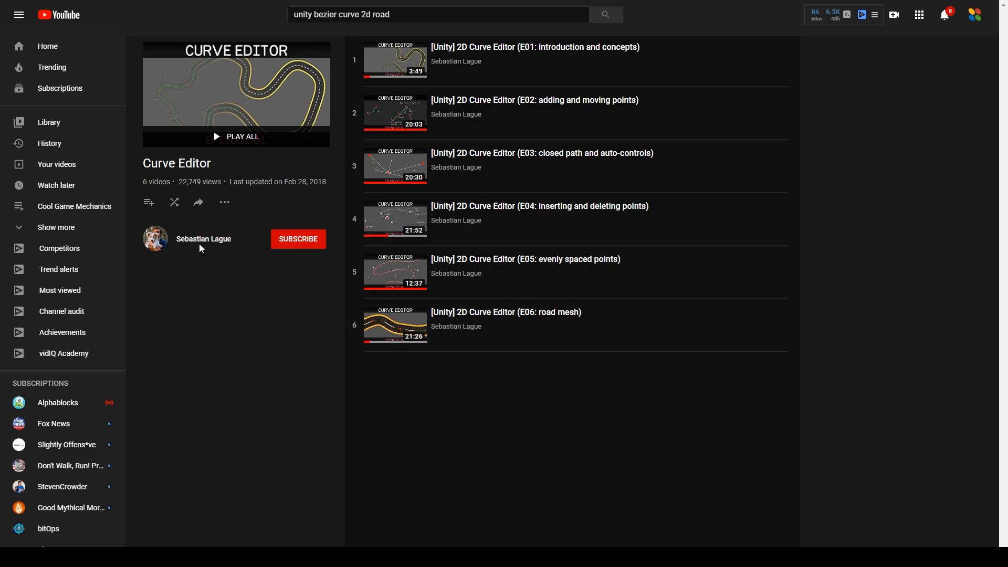
pyautogui.moveTo(250, 257)
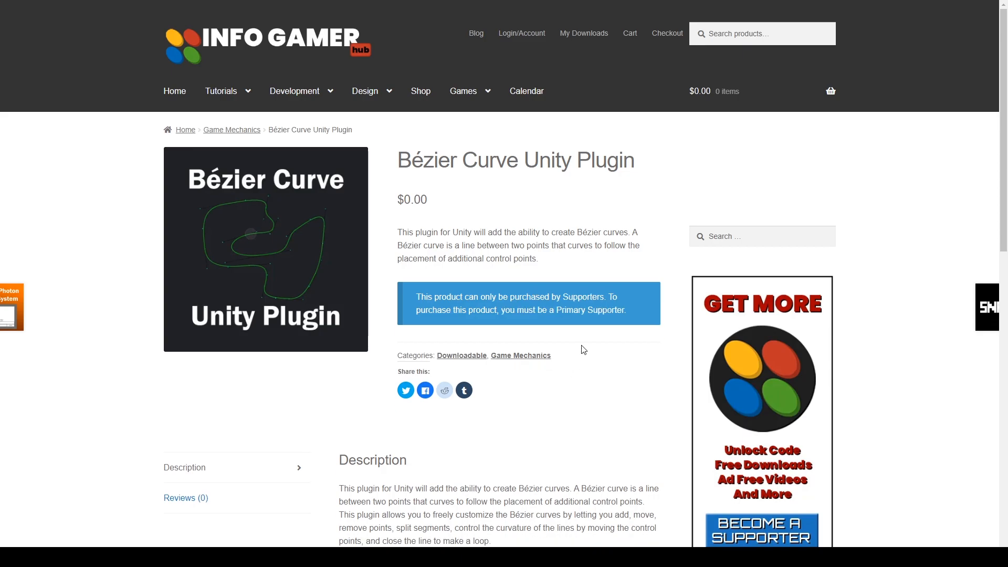
pyautogui.moveTo(590, 310)
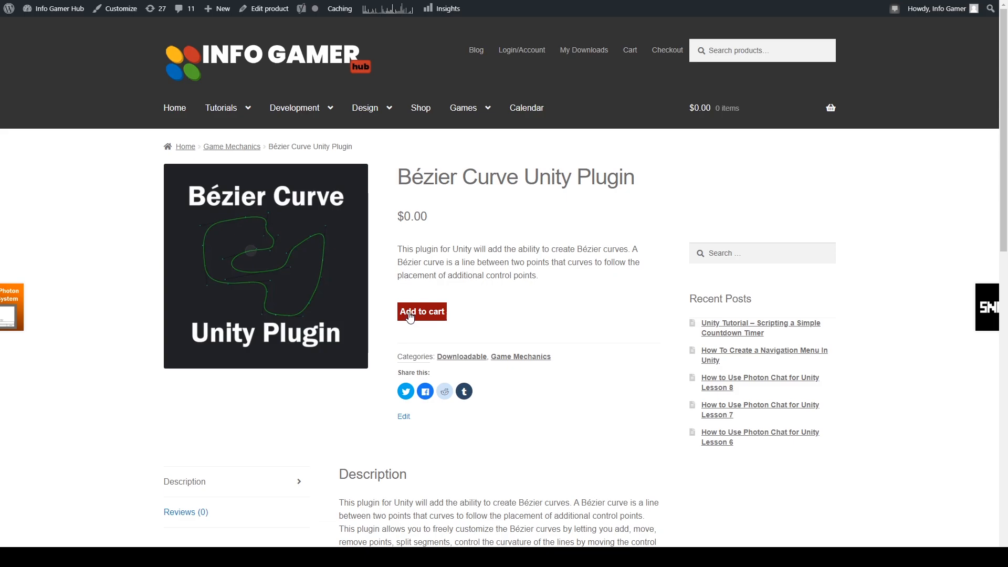
pyautogui.moveTo(455, 374)
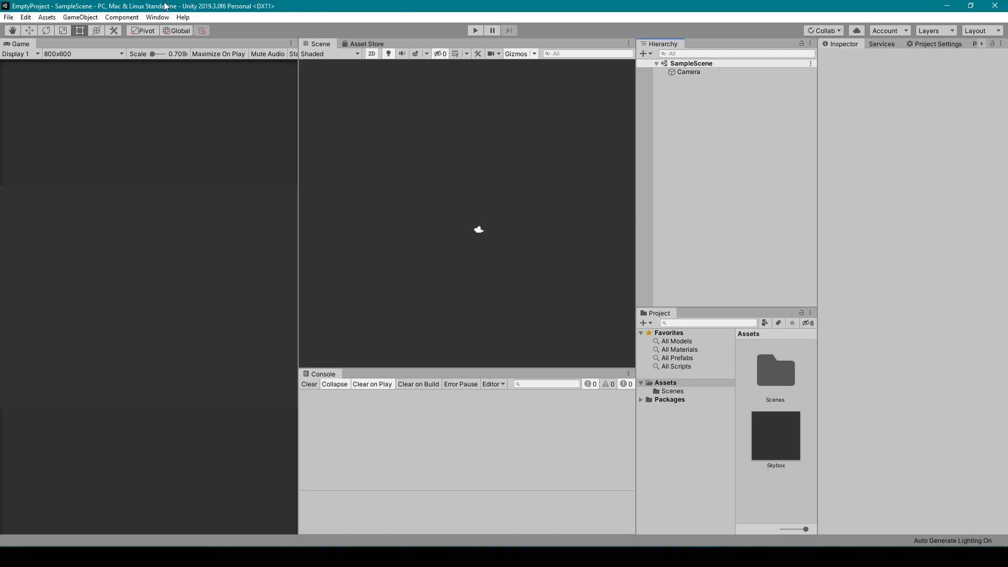
# Import all files of the BezierCurves custom package through Assets > Import Package
pyautogui.click(46, 17)
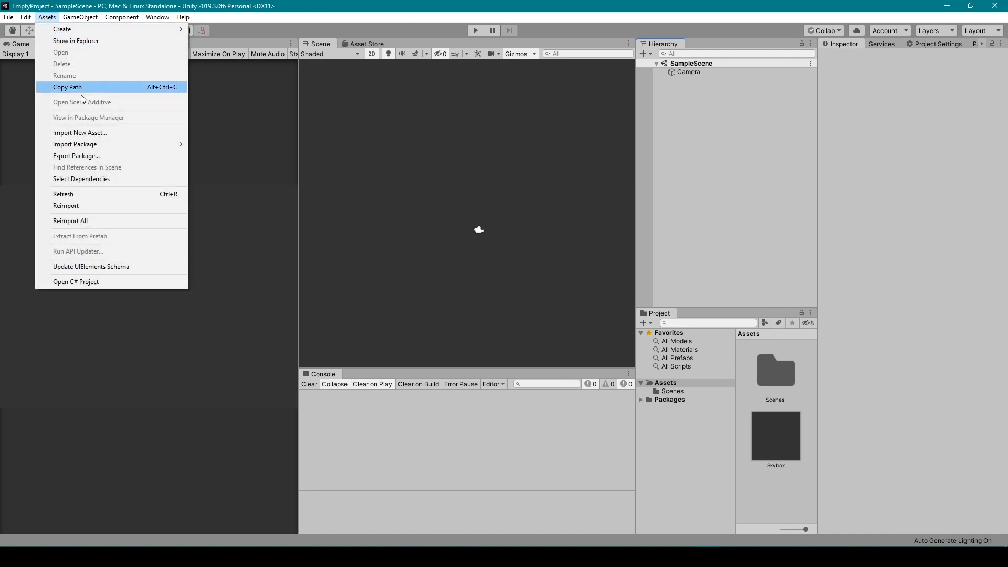
pyautogui.moveTo(74, 143)
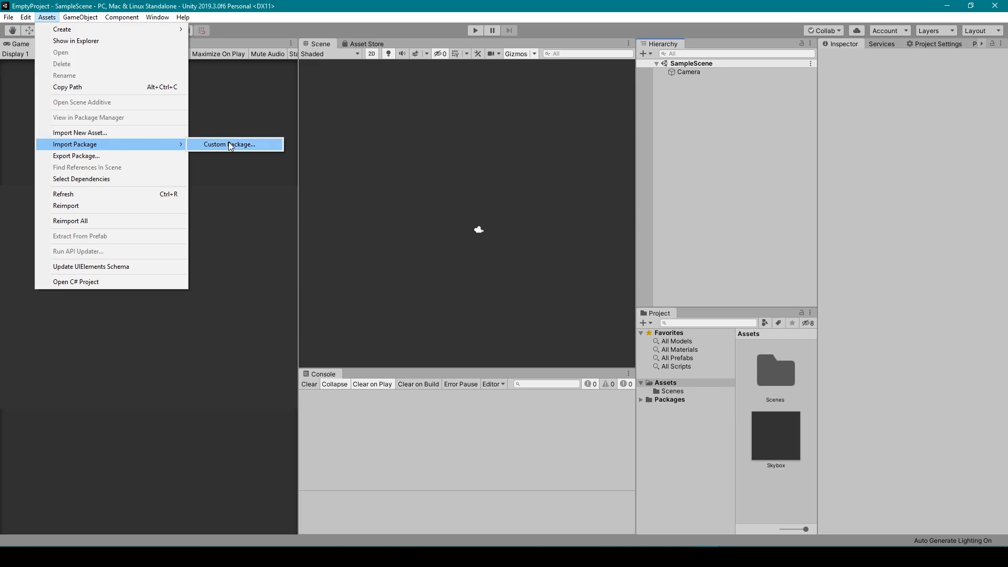
pyautogui.click(229, 144)
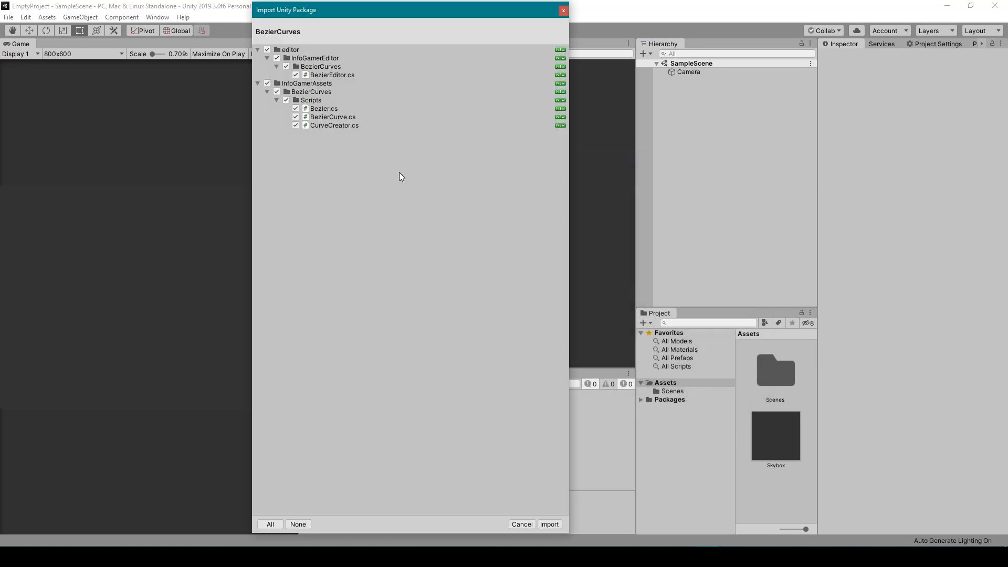
pyautogui.moveTo(397, 191)
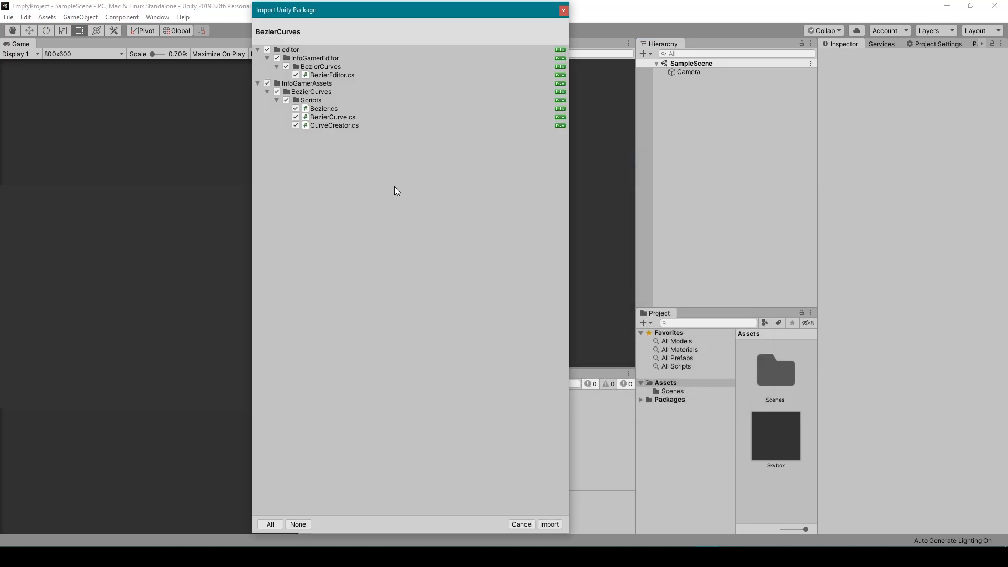
pyautogui.moveTo(513, 436)
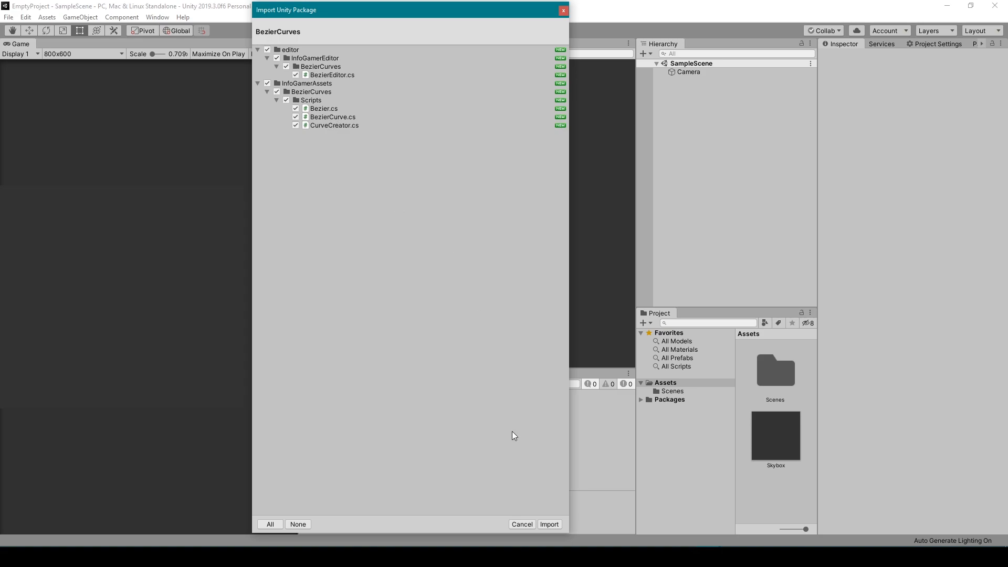
pyautogui.click(548, 524)
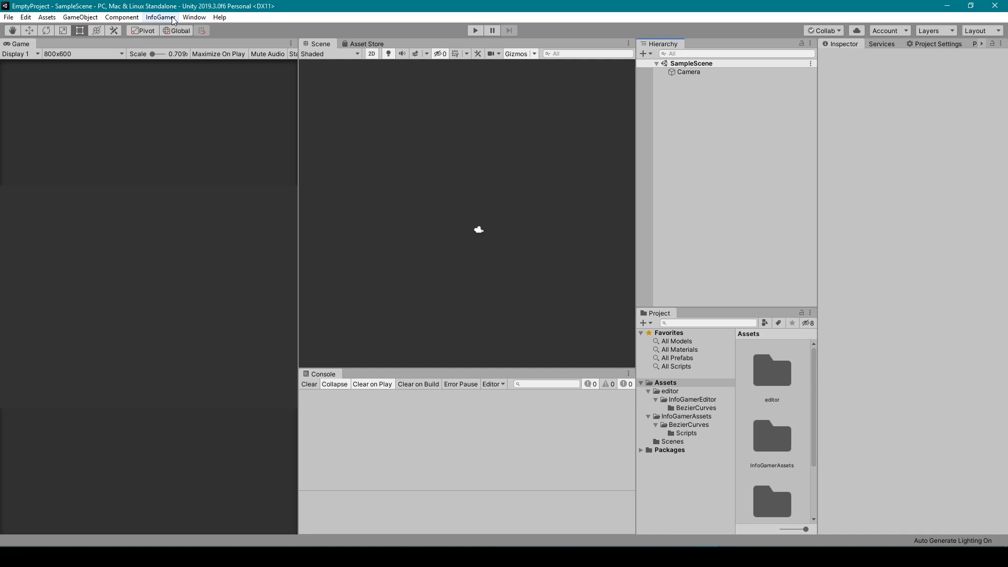
# Create a Bezier Curve from InfoGamer > 2D Object and select it in the Hierarchy
pyautogui.click(160, 17)
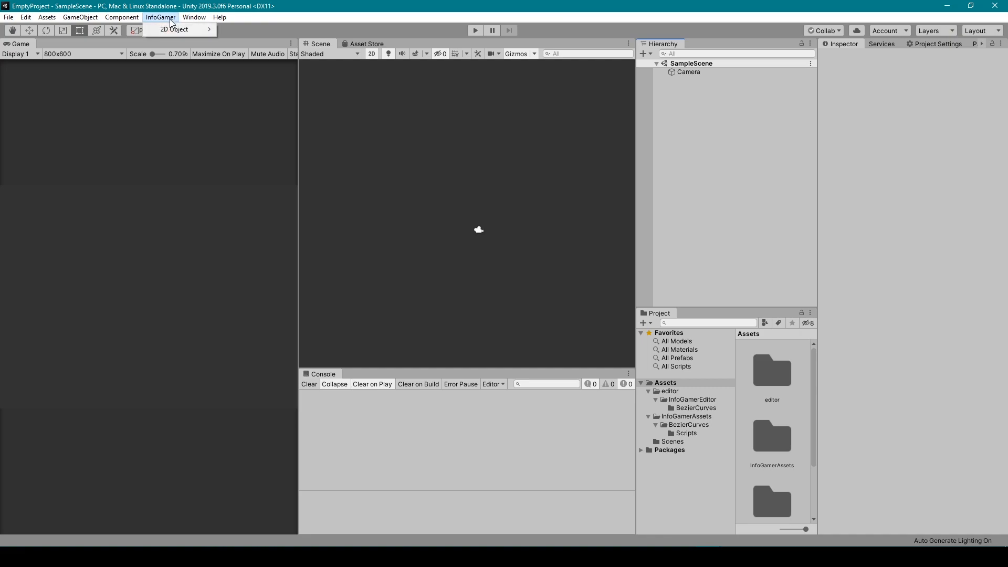
pyautogui.moveTo(174, 30)
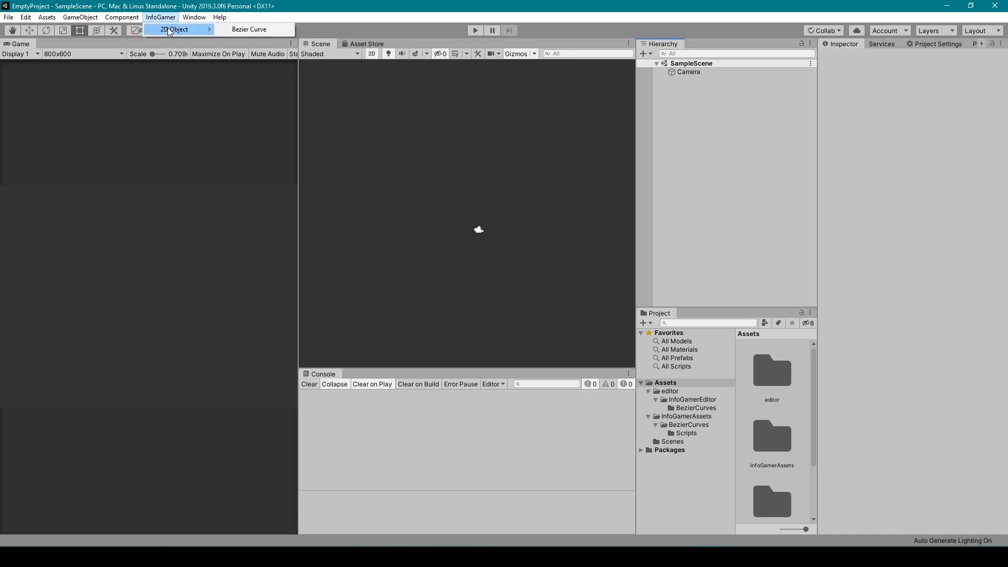
pyautogui.moveTo(251, 30)
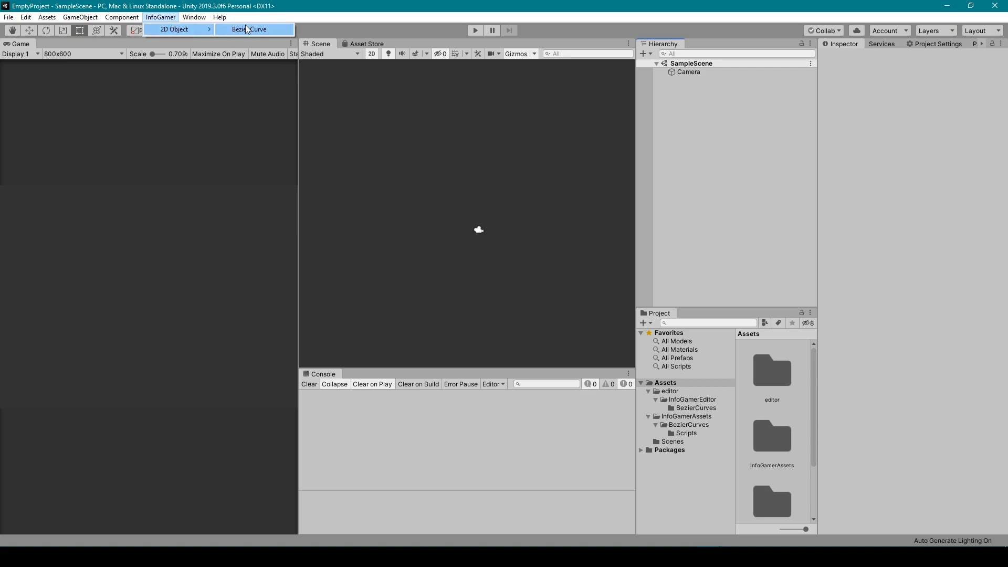
pyautogui.click(252, 29)
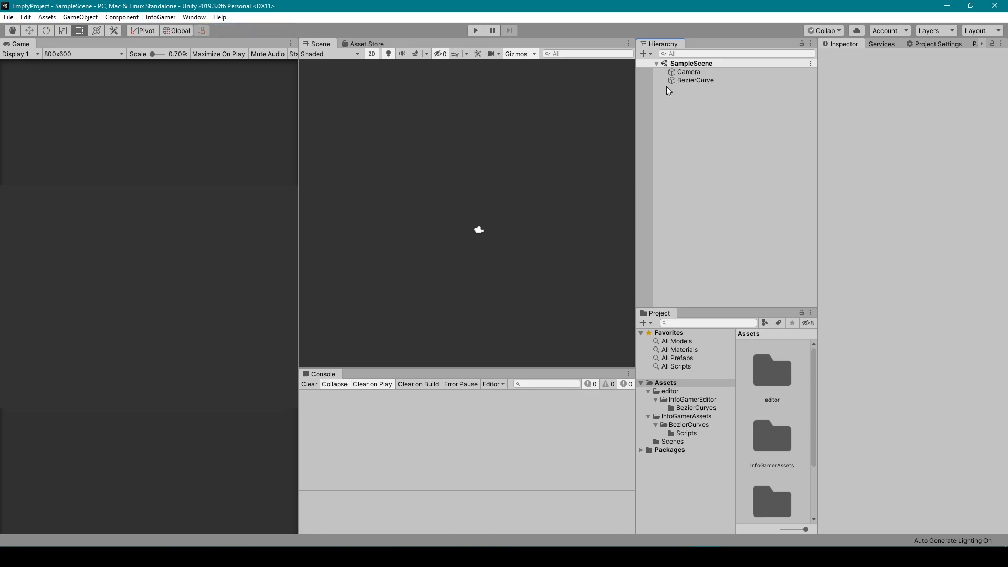
pyautogui.click(695, 80)
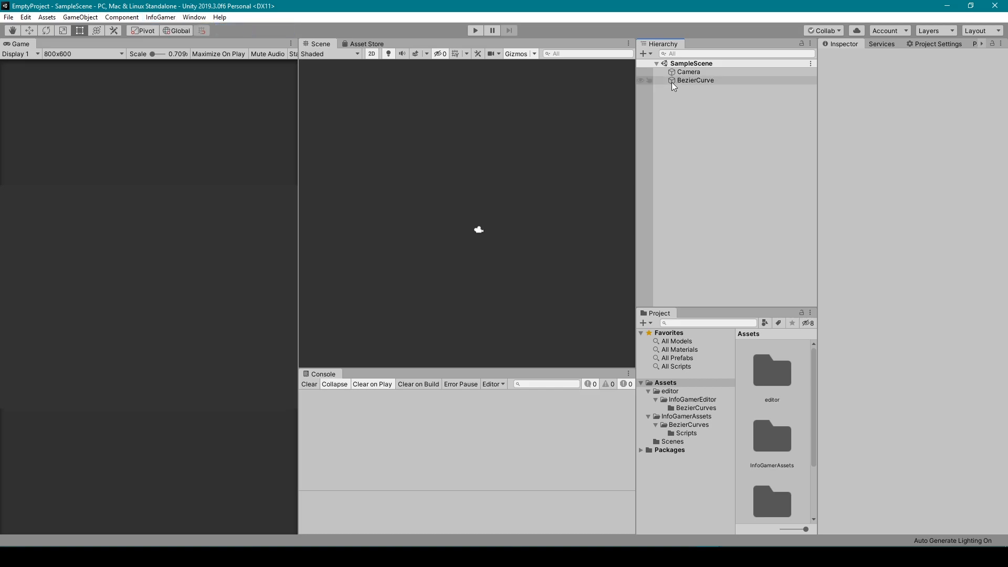
pyautogui.click(695, 80)
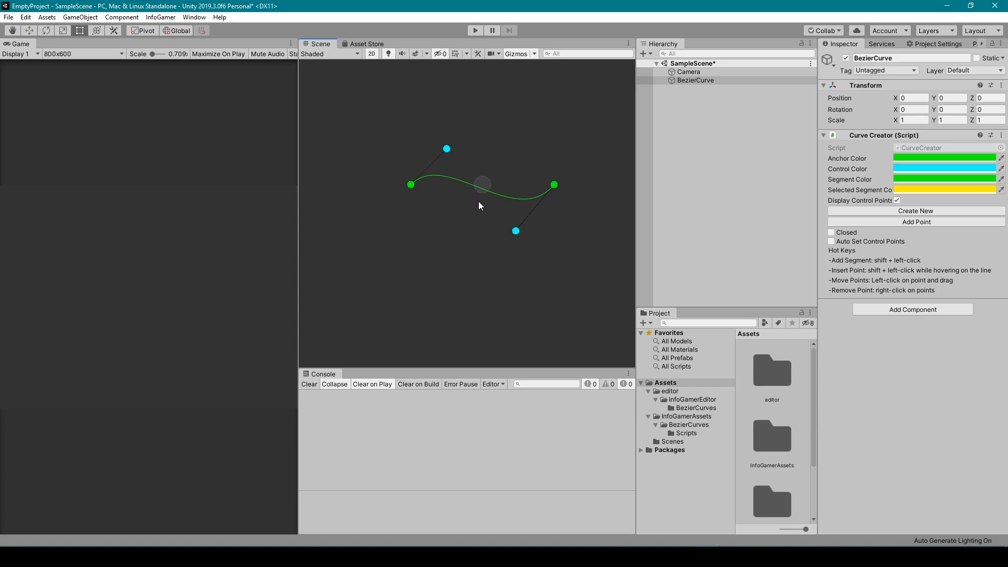
pyautogui.click(553, 185)
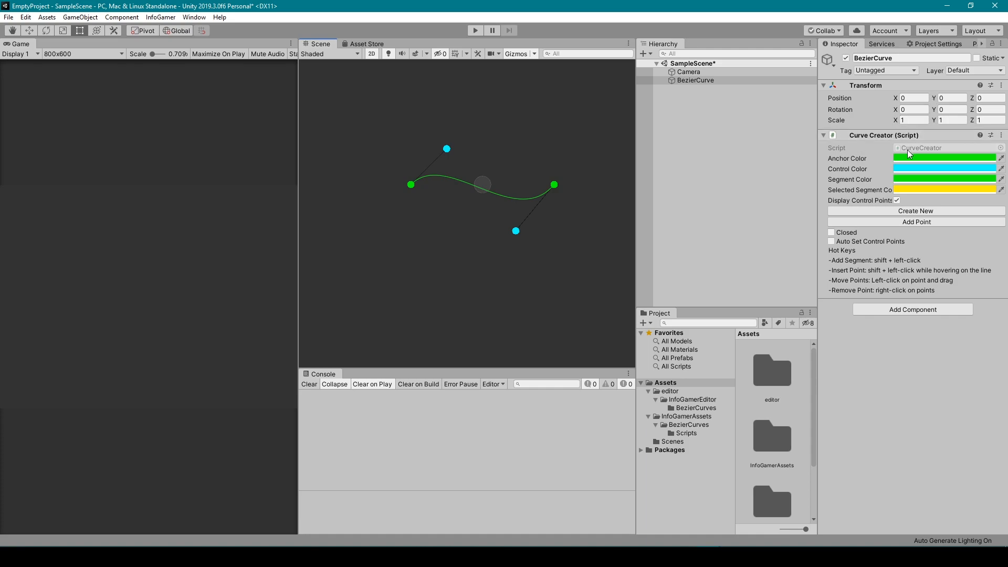
pyautogui.moveTo(863, 133)
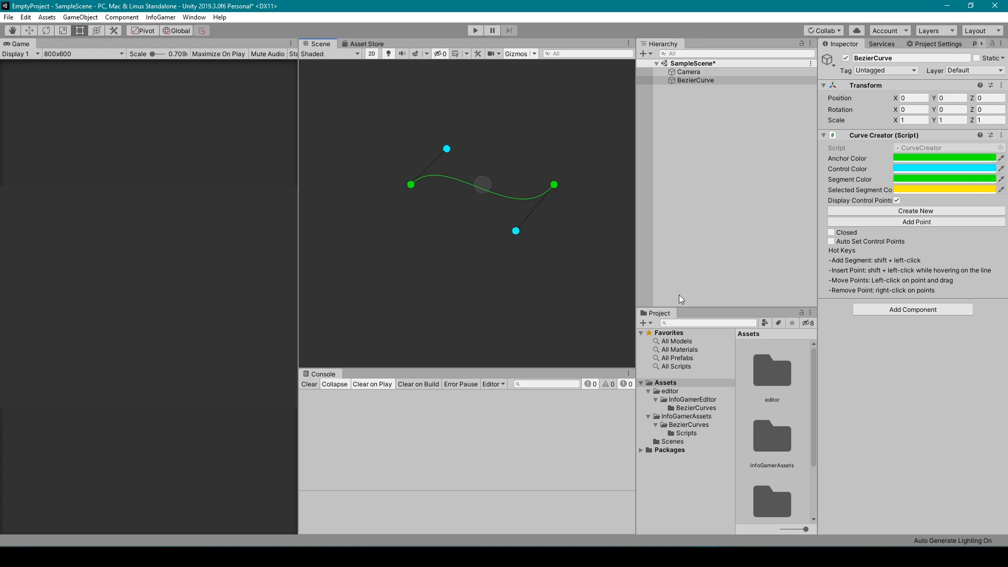
pyautogui.moveTo(886, 170)
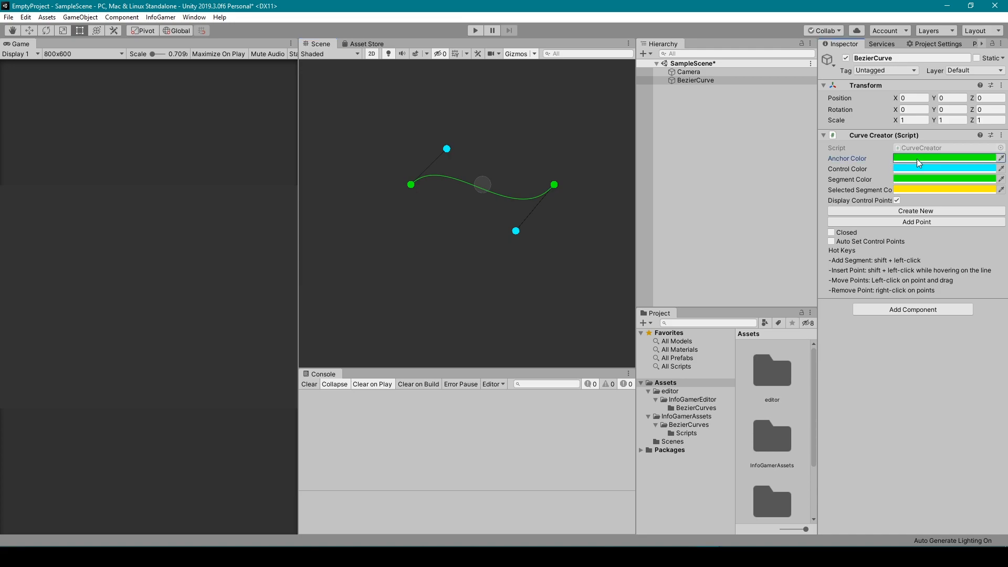
# Change the curve's anchor colour to yellow in the colour picker
pyautogui.click(943, 158)
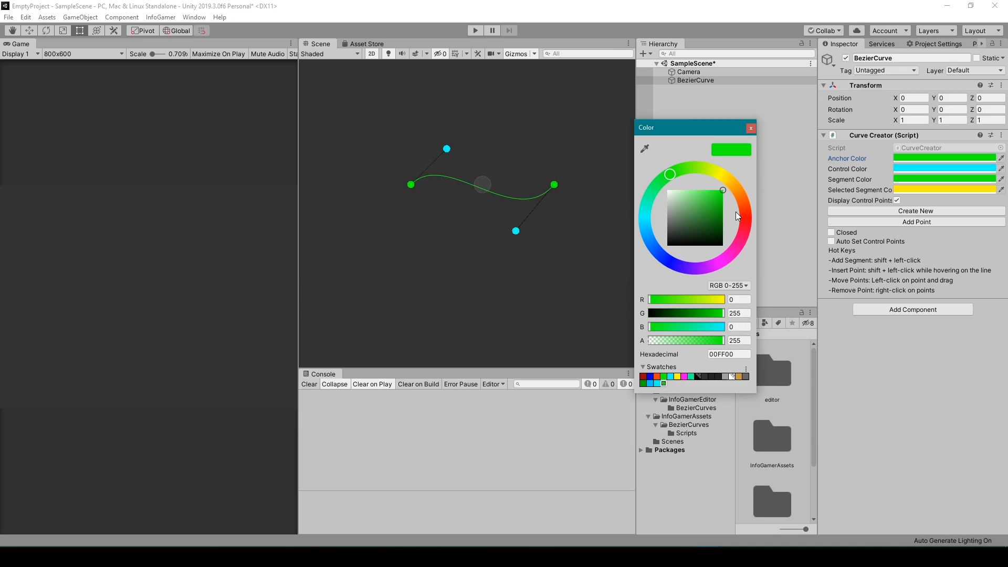
pyautogui.click(679, 169)
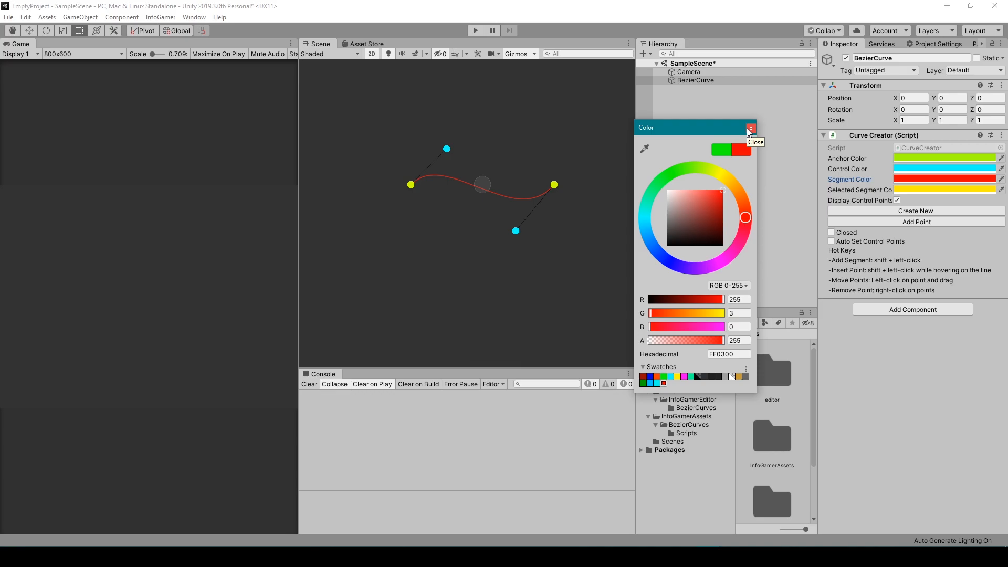
pyautogui.click(750, 128)
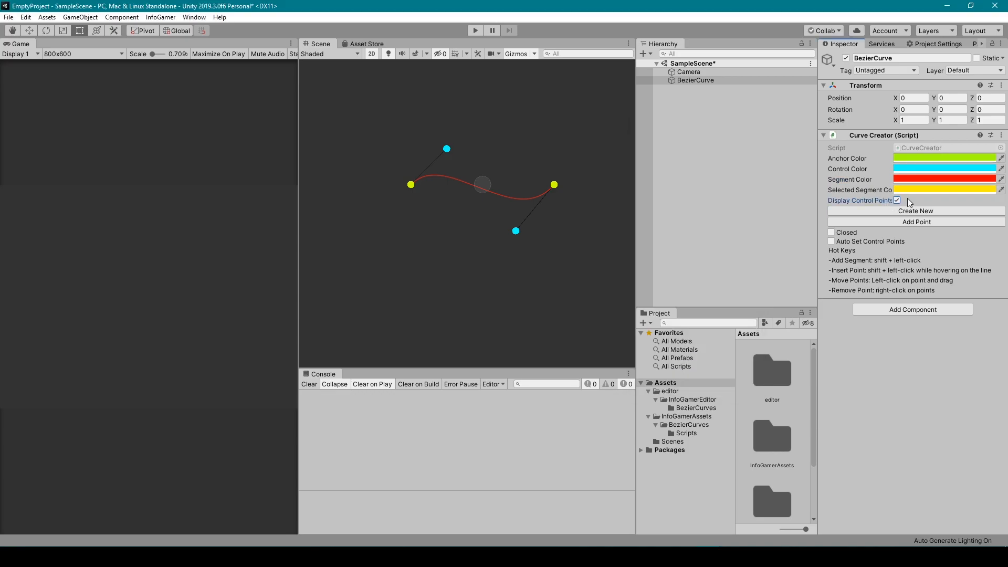
pyautogui.moveTo(894, 206)
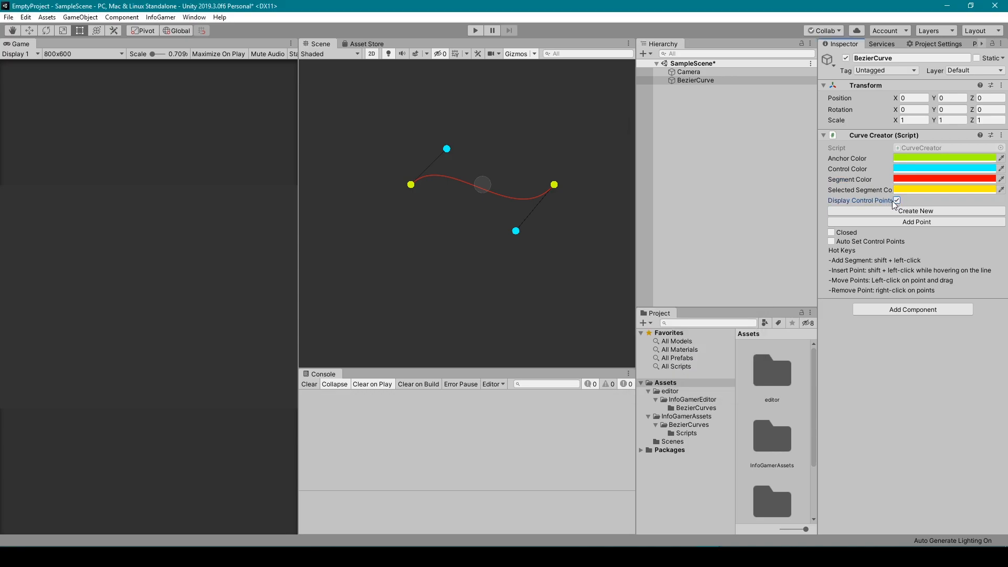
# Hide control points, create a new curve, add a third anchor, and show control points again
pyautogui.click(896, 200)
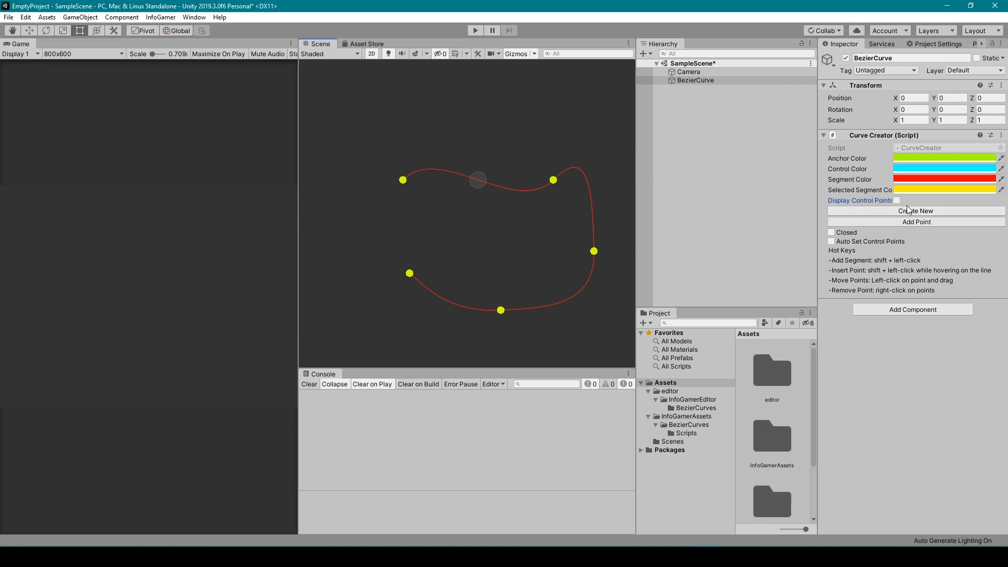
pyautogui.click(915, 210)
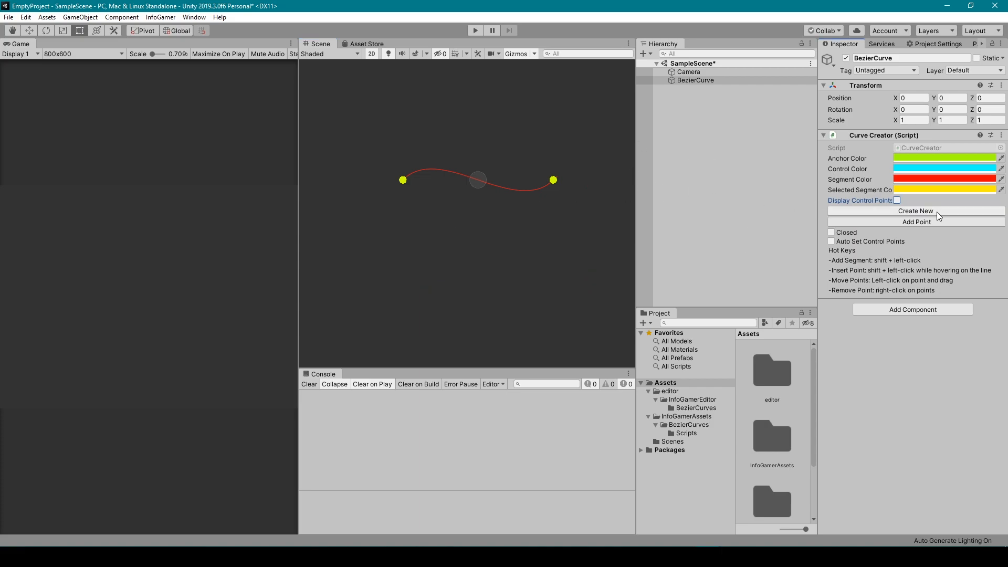
pyautogui.click(916, 222)
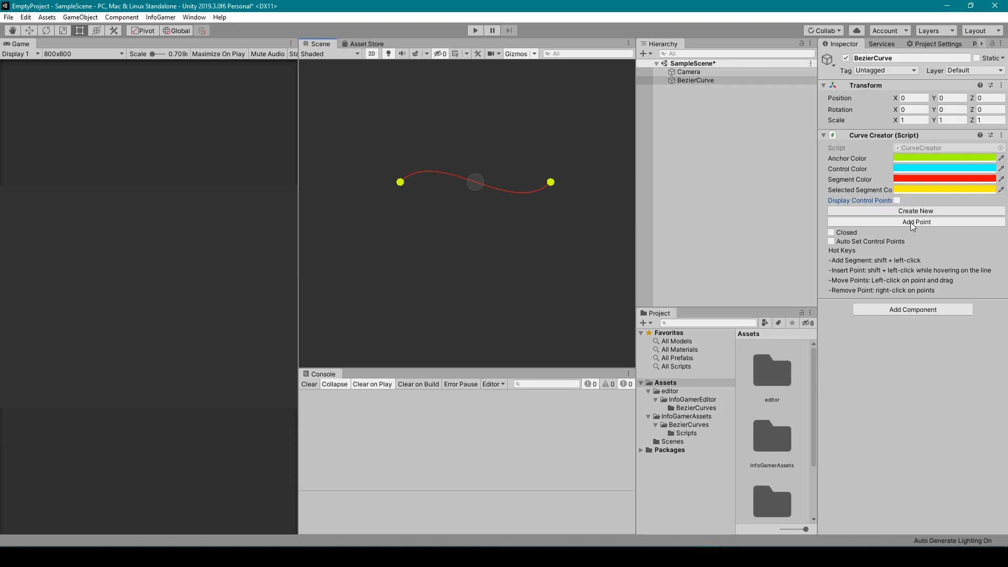
pyautogui.click(916, 222)
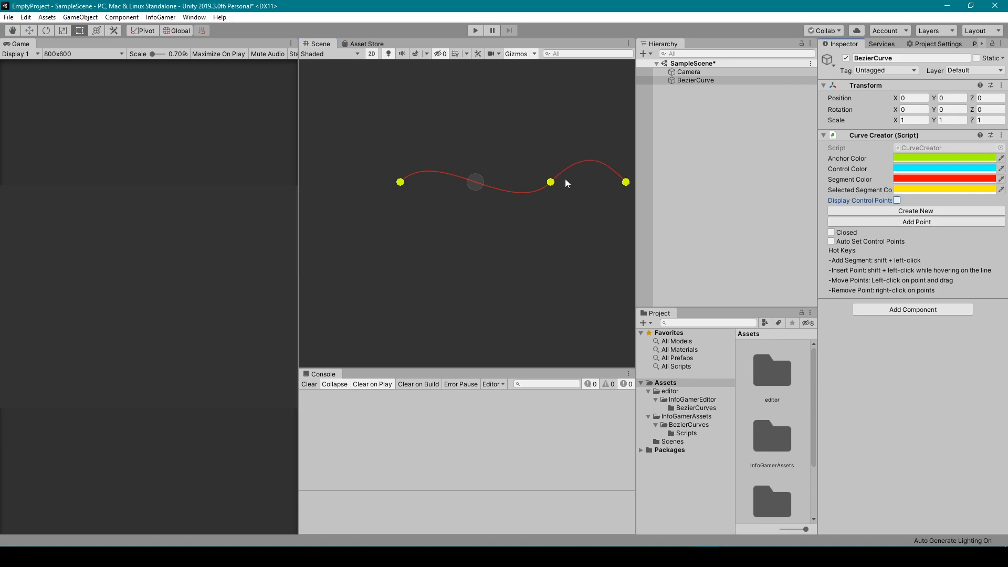
pyautogui.moveTo(550, 222)
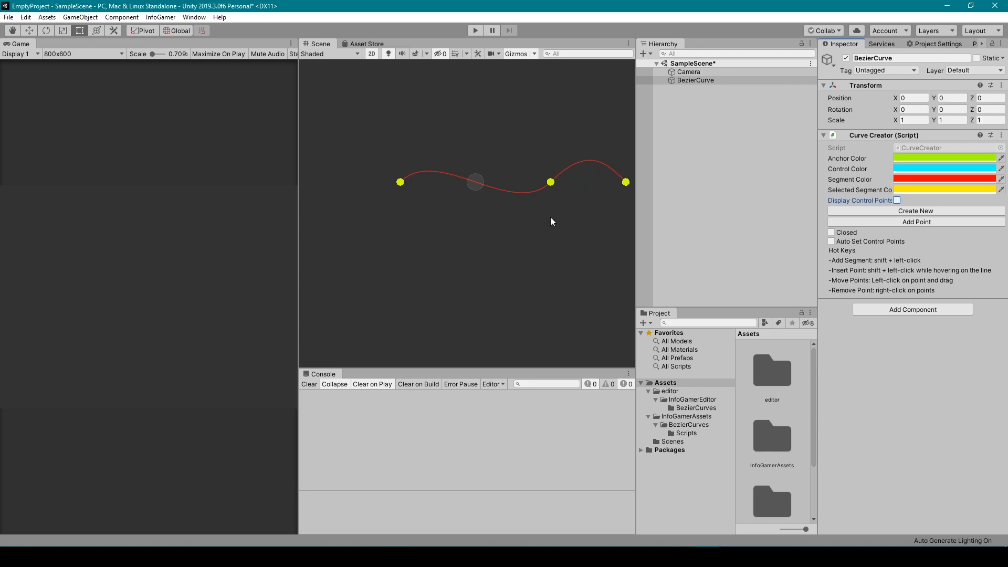
pyautogui.click(896, 200)
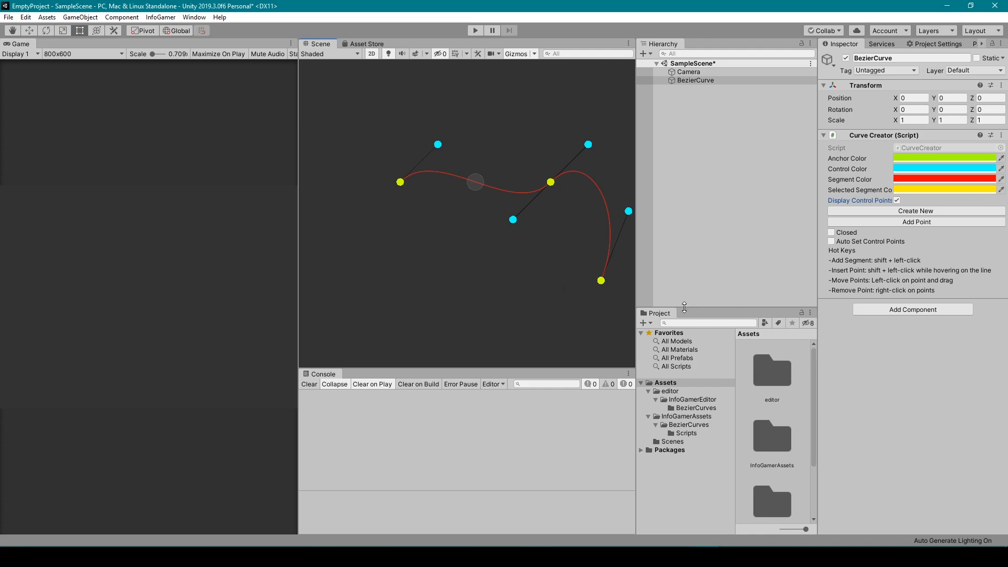
# Tick Closed, enable Auto Set Control Points, then untick Closed again
pyautogui.click(831, 232)
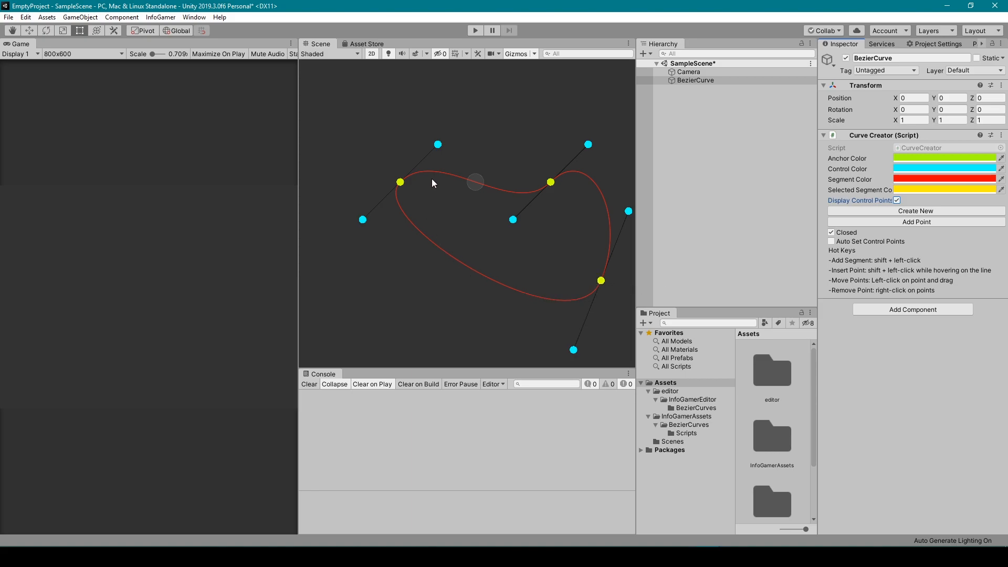
pyautogui.moveTo(486, 198)
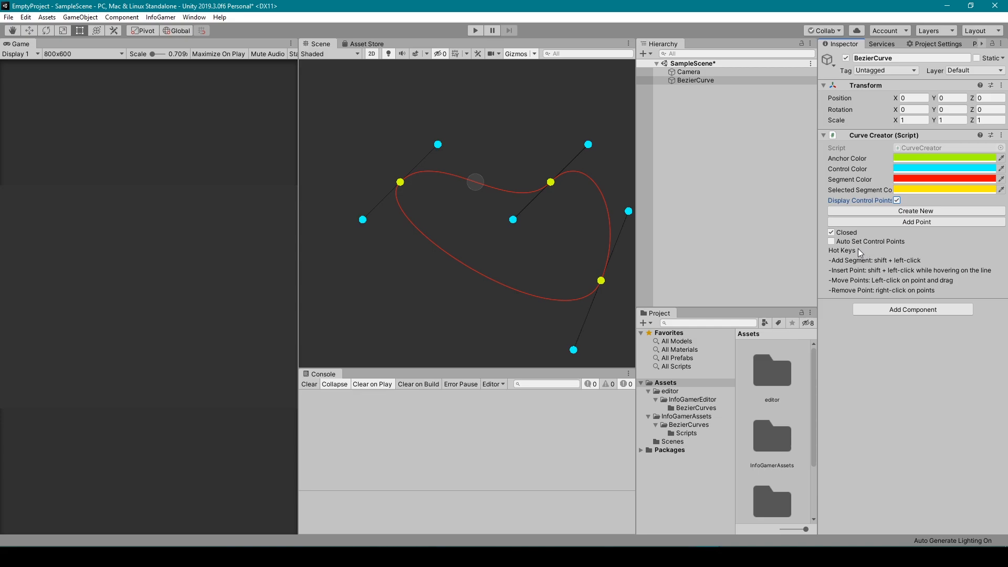
pyautogui.moveTo(621, 163)
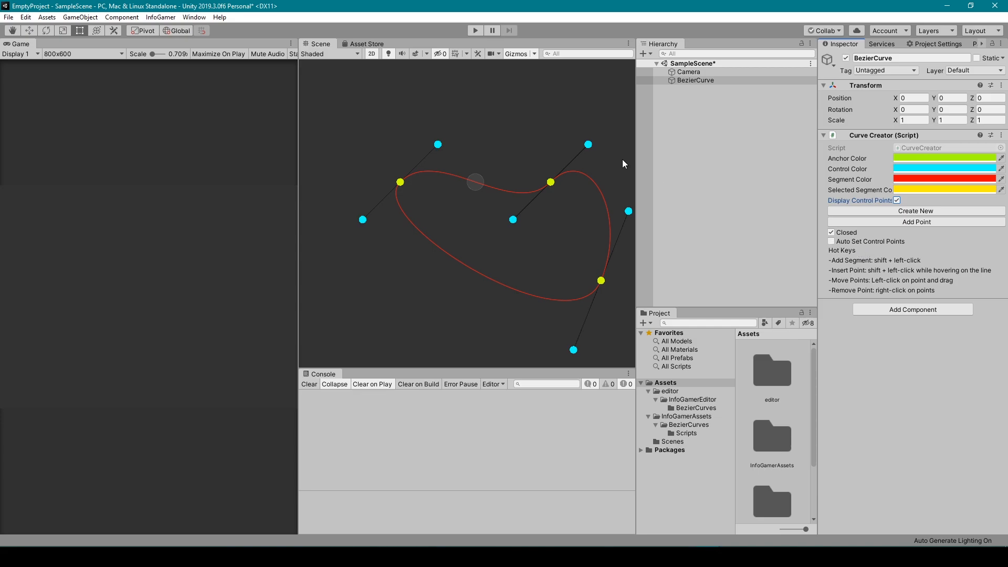
pyautogui.moveTo(566, 172)
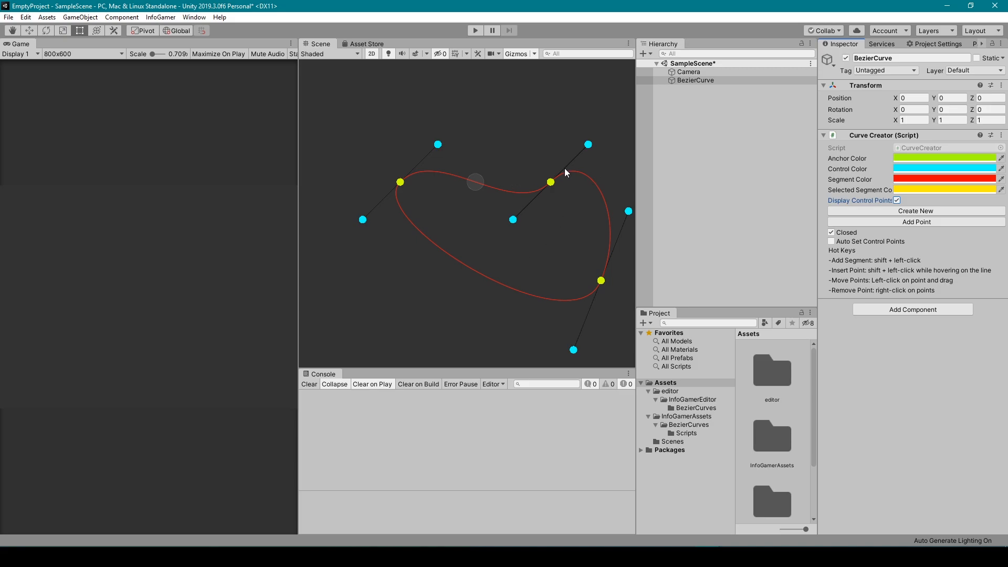
pyautogui.click(831, 241)
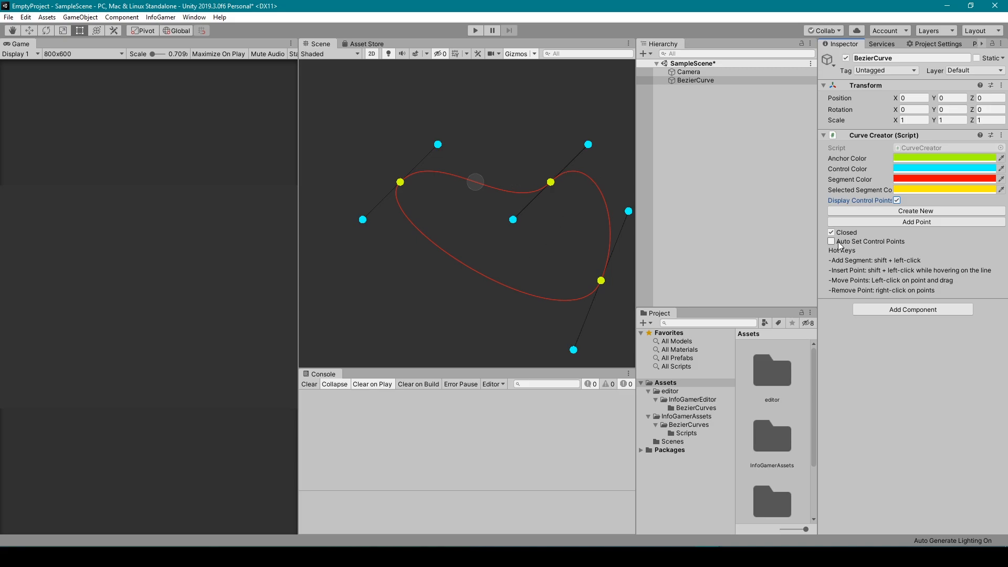
pyautogui.click(831, 241)
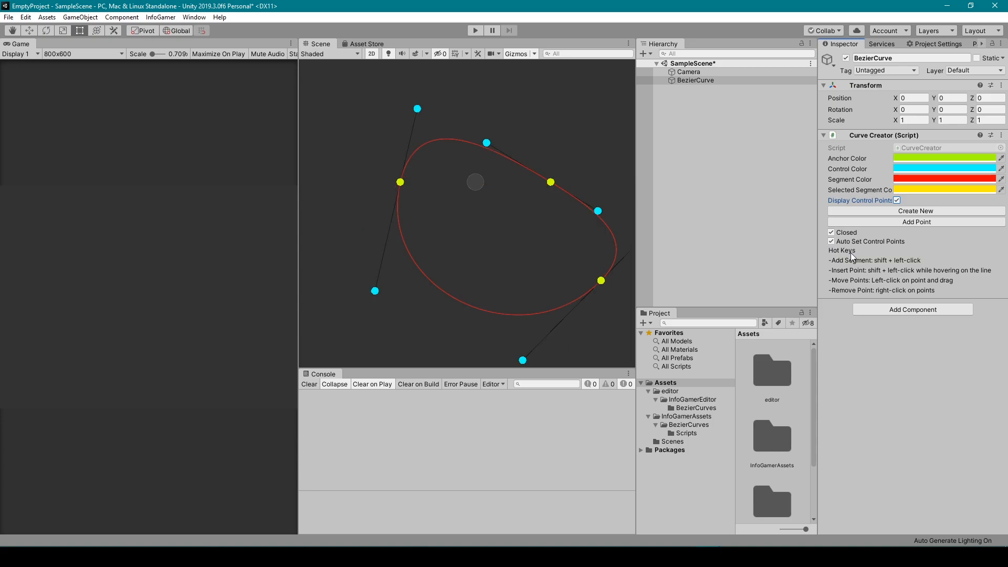
pyautogui.click(832, 232)
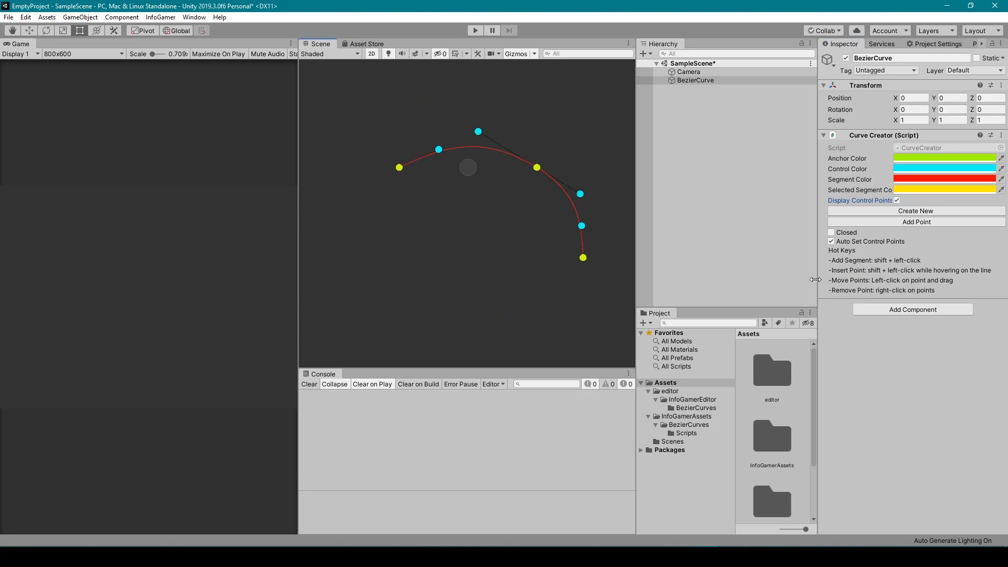
pyautogui.moveTo(468, 314)
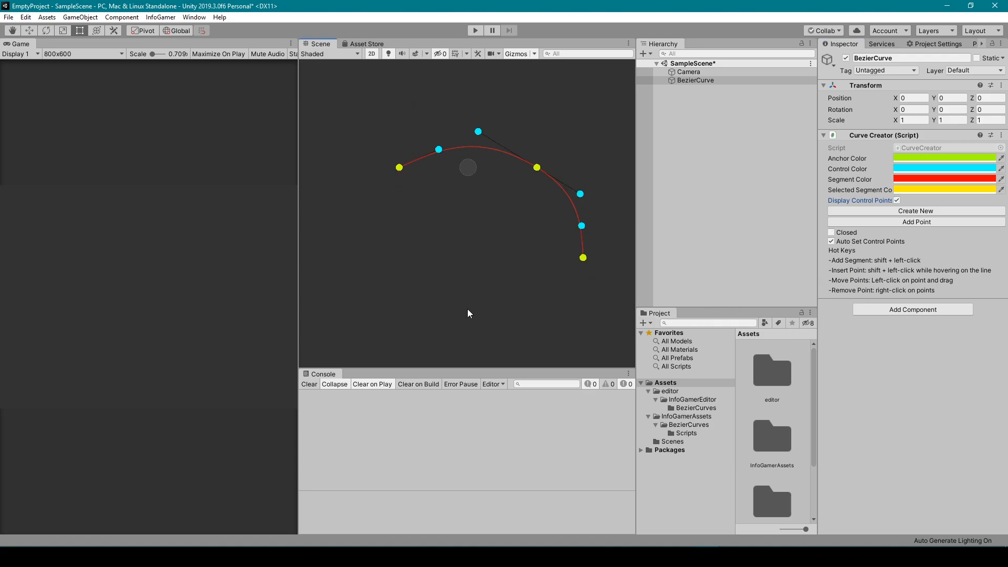
pyautogui.moveTo(468, 292)
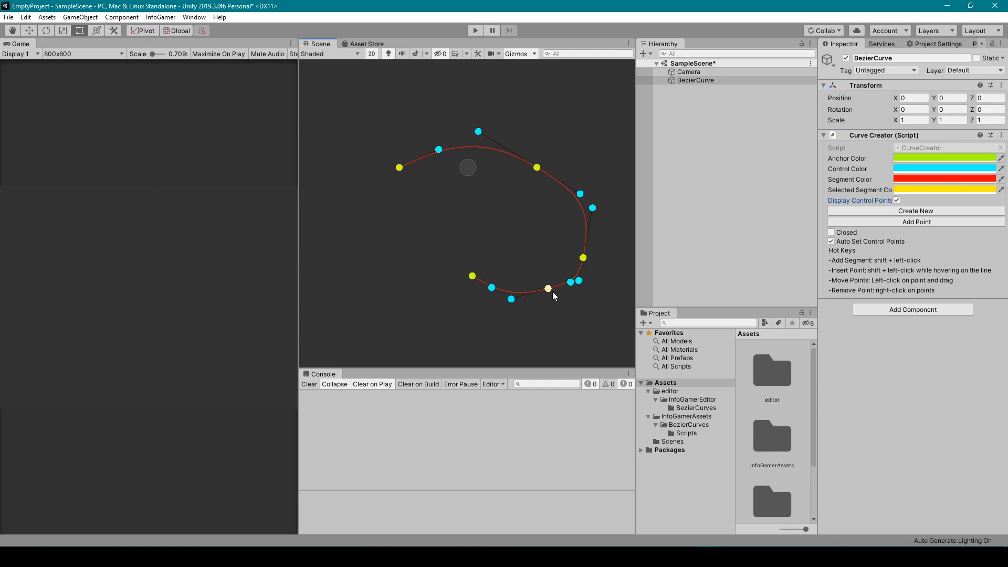
pyautogui.moveTo(527, 289)
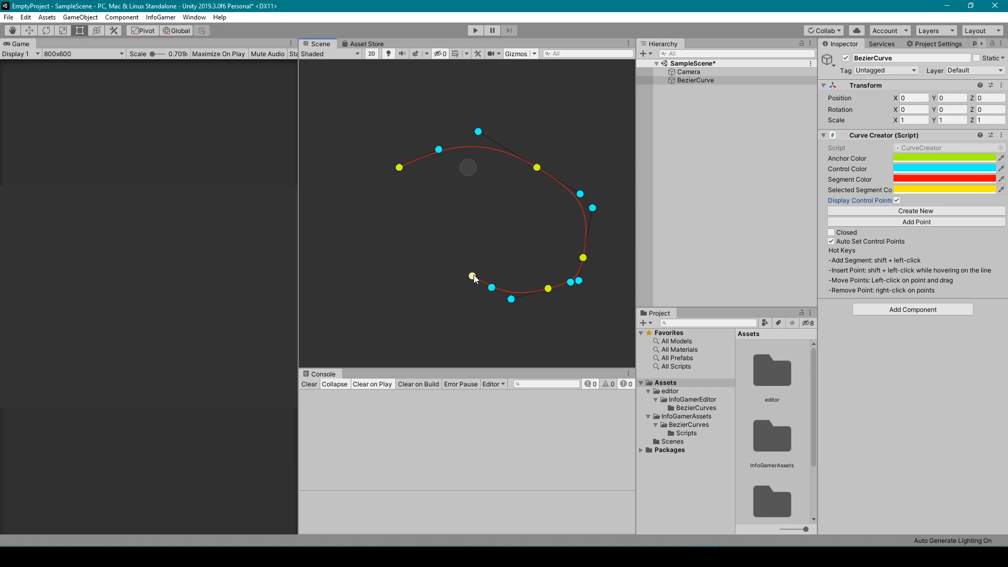
# Drag the end point and lower anchors into place, then delete an extra anchor
pyautogui.moveTo(474, 276); pyautogui.dragTo(390, 263)
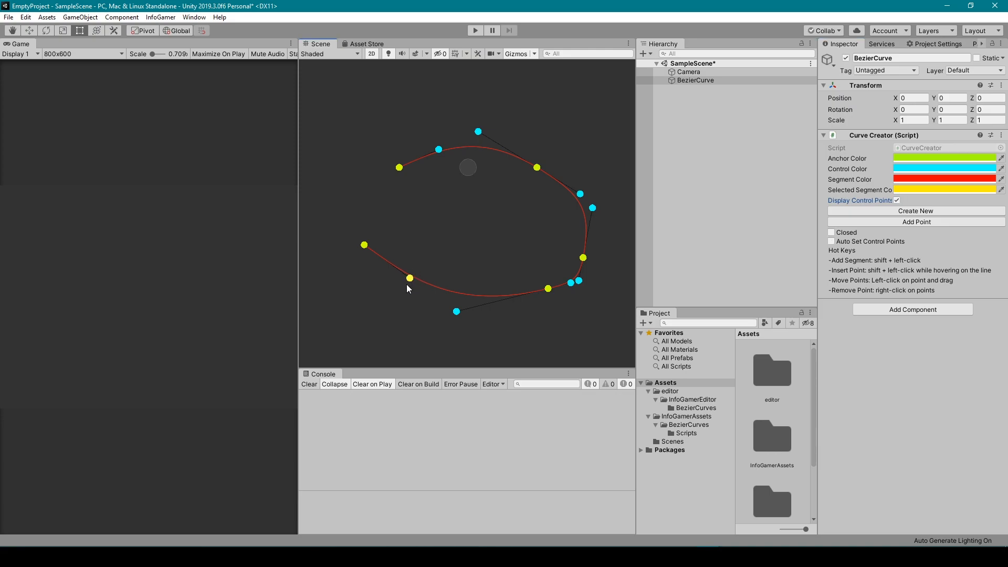
pyautogui.moveTo(409, 278); pyautogui.dragTo(548, 288)
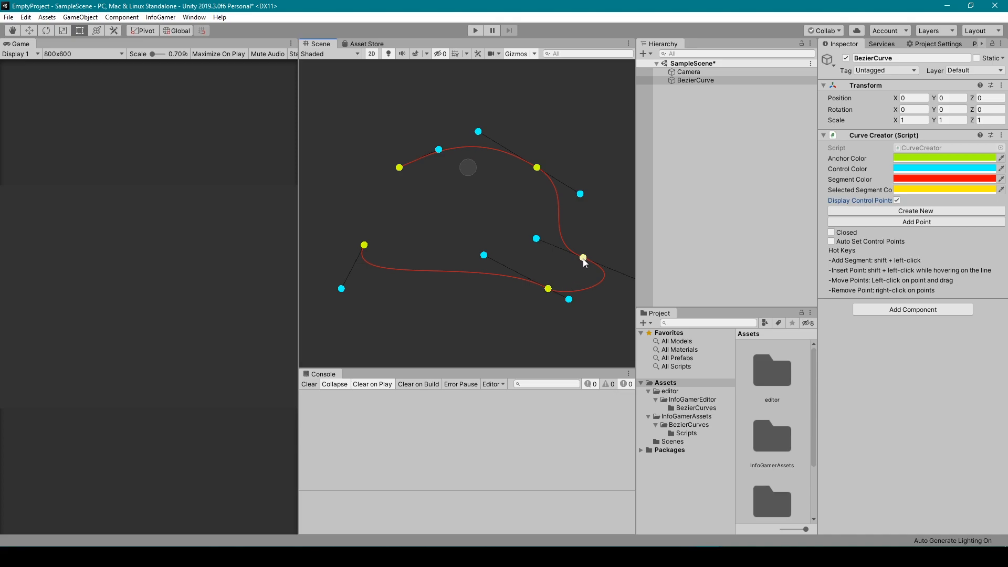
pyautogui.moveTo(582, 258); pyautogui.dragTo(548, 290)
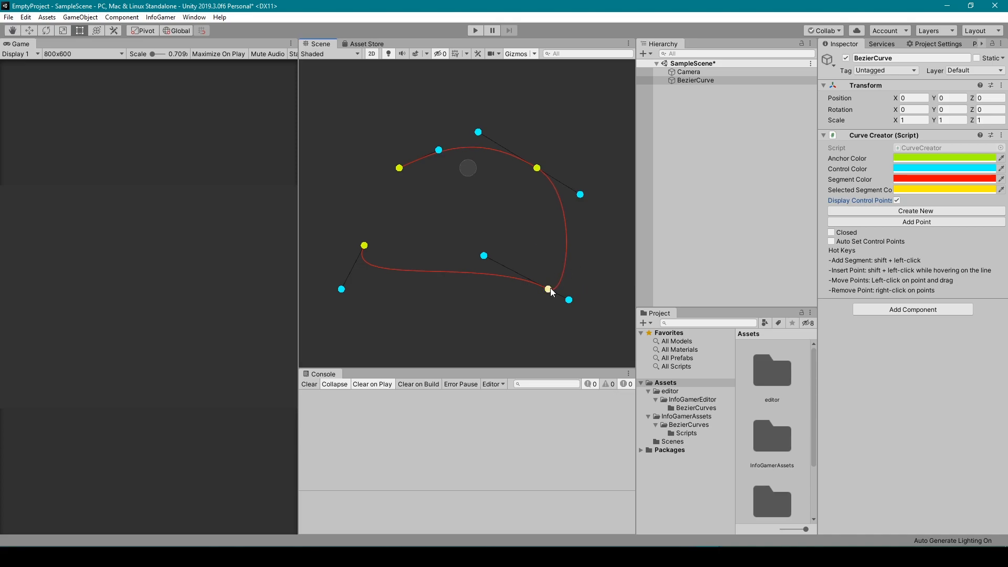
pyautogui.rightClick(547, 289)
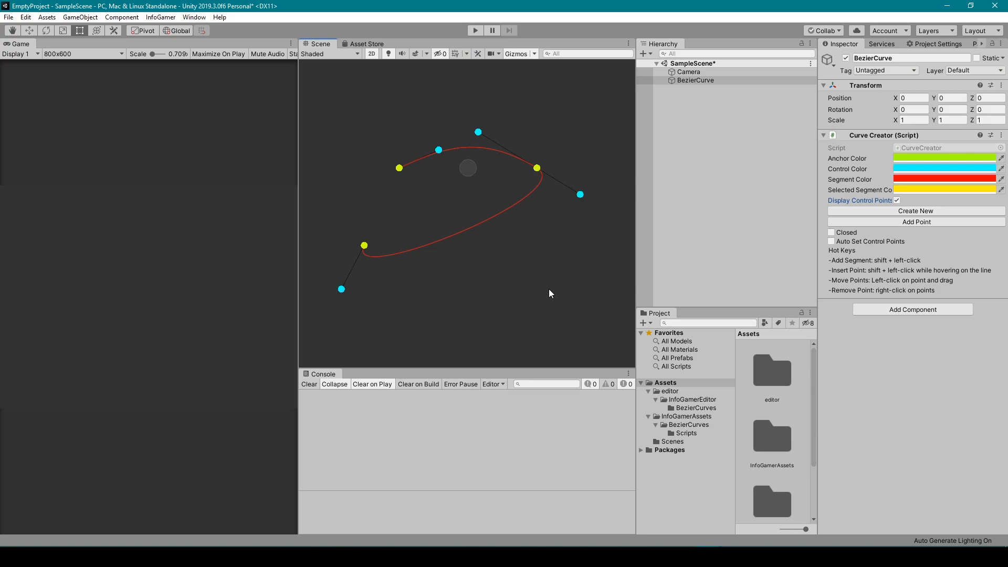
pyautogui.moveTo(489, 233)
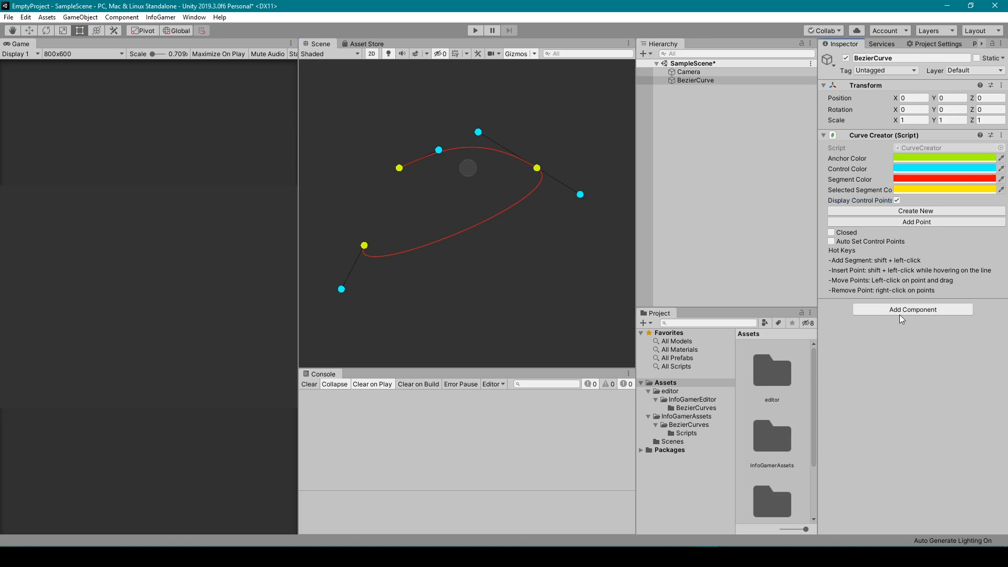
# Create and attach a new script named GetCurve via Add Component's New script option
pyautogui.click(911, 309)
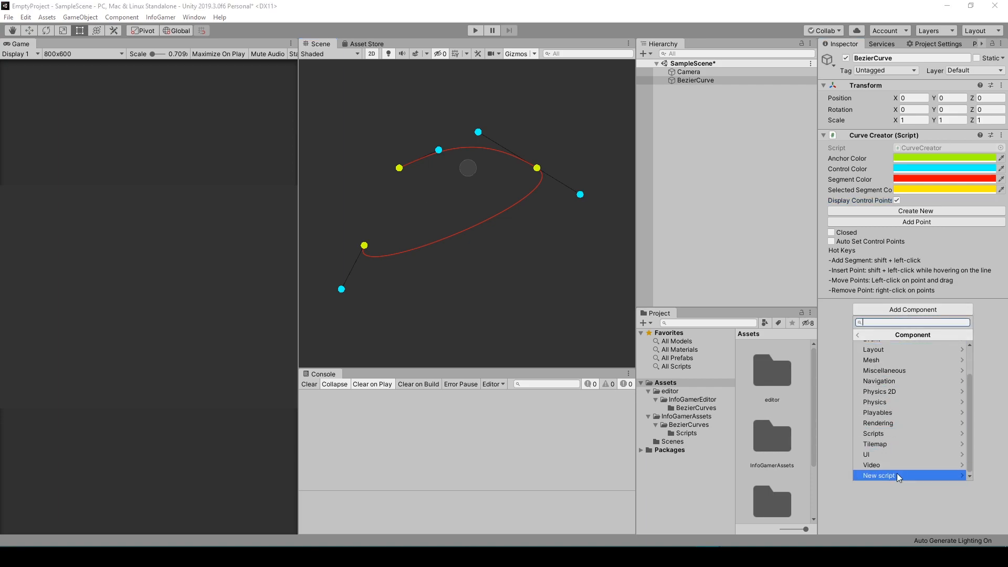
pyautogui.click(878, 475)
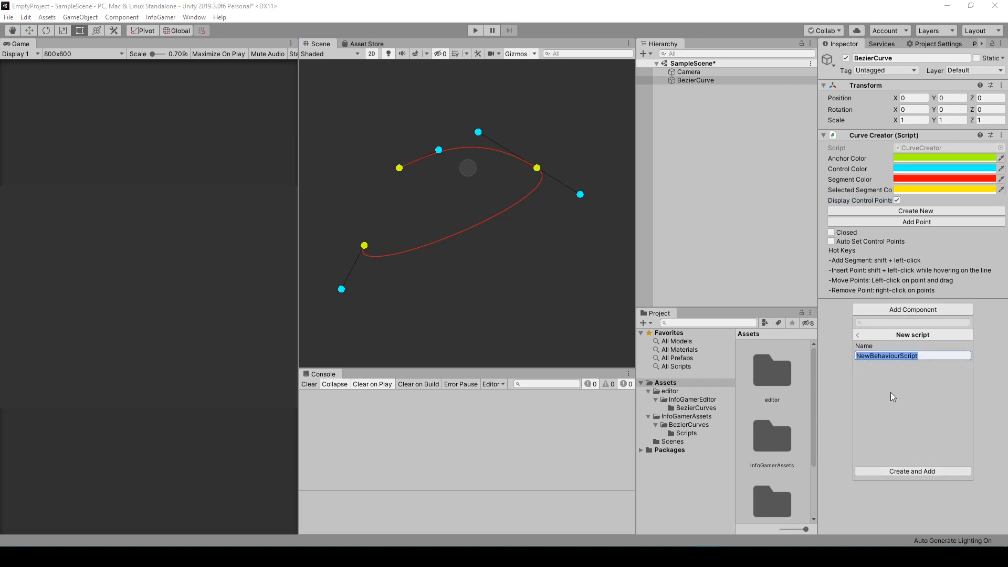
pyautogui.write('Get')
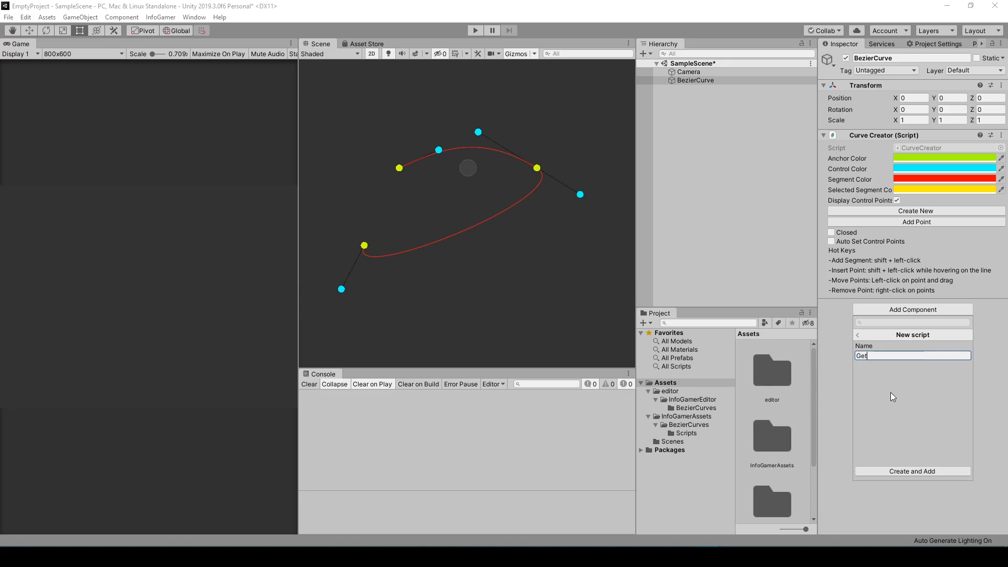
pyautogui.write('Curve')
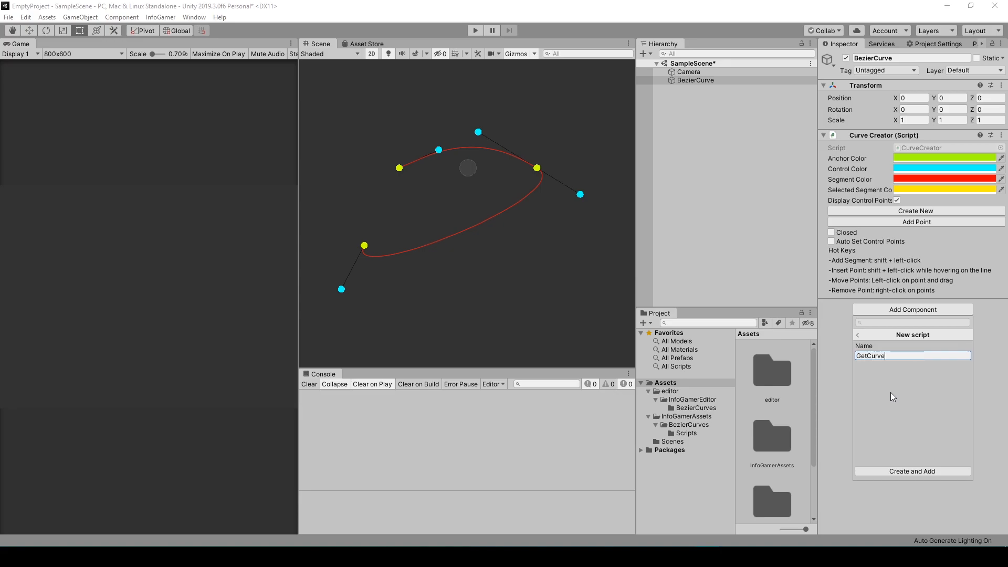
pyautogui.click(911, 472)
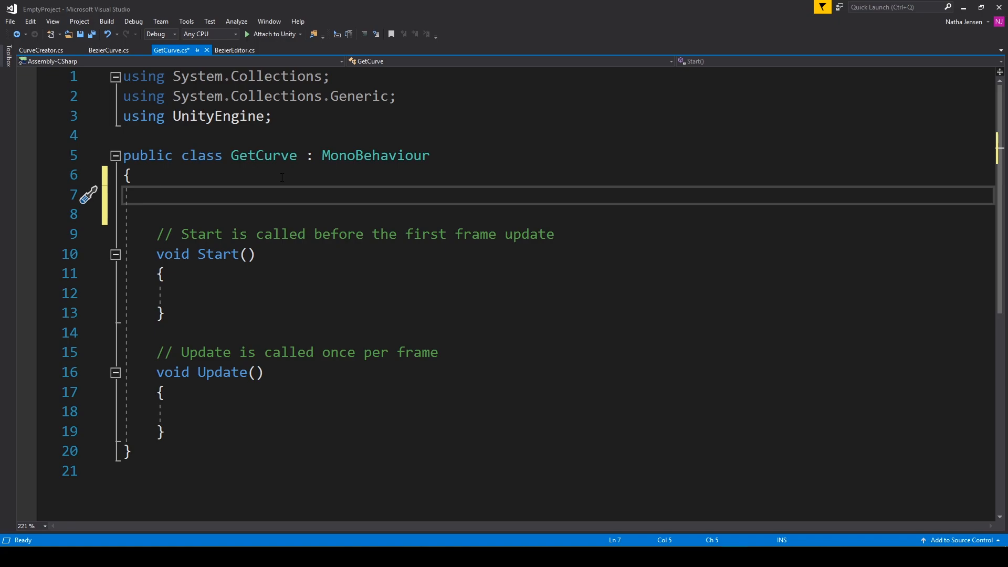
# Declare public fields CurveCreator curverCreator and Vector2[] myCurve
pyautogui.write('public')
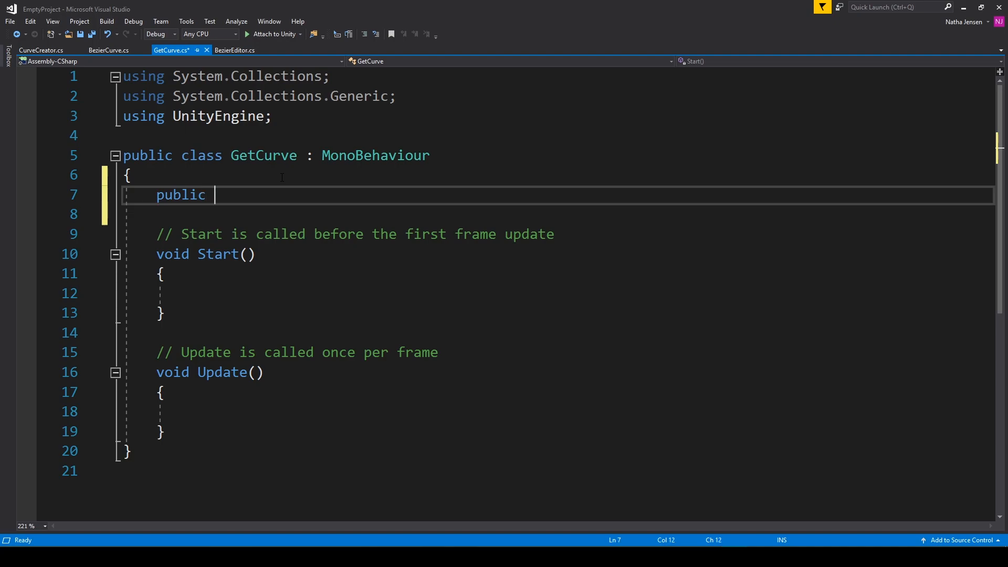
pyautogui.write('curveCreator cur')
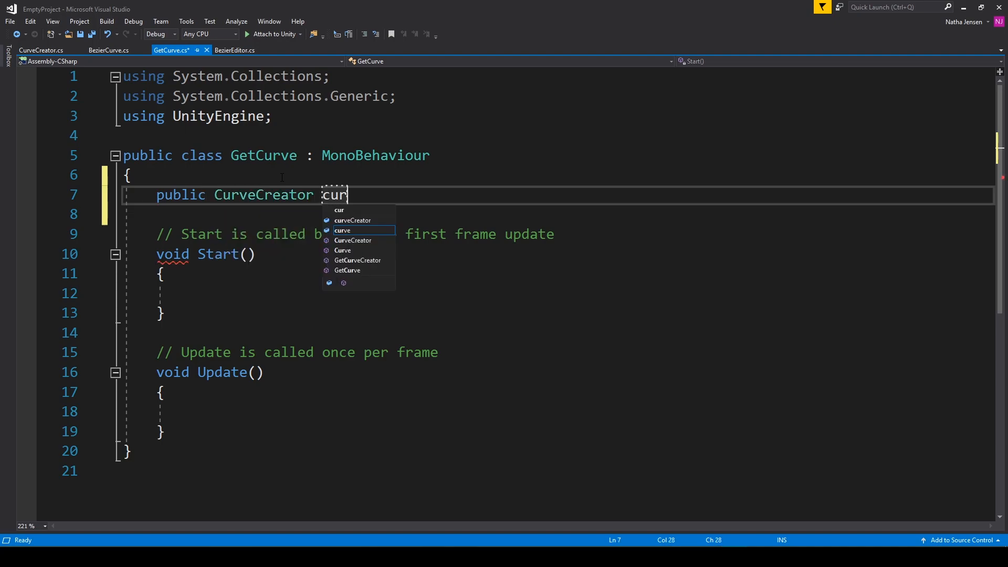
pyautogui.write('erCreator;')
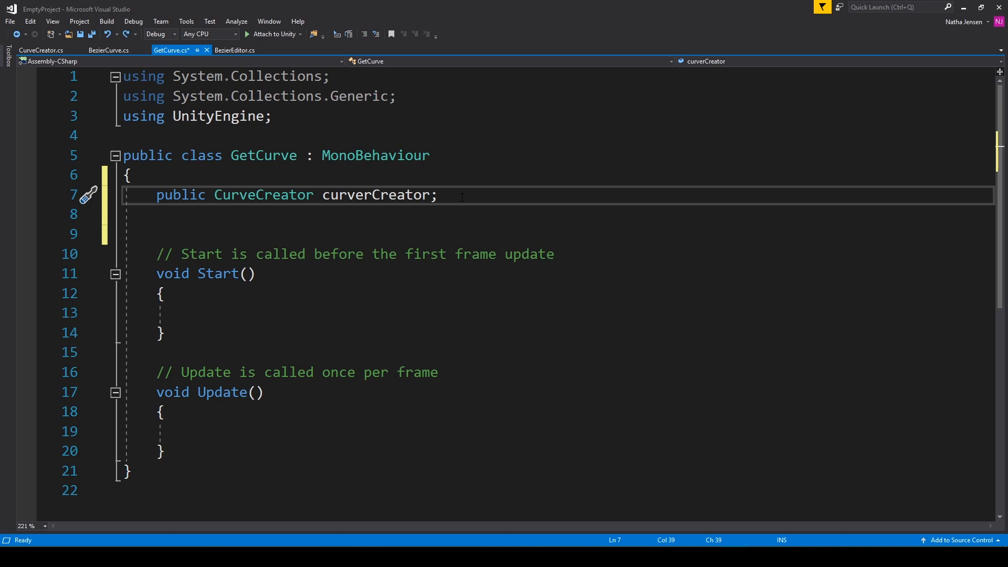
pyautogui.write('public')
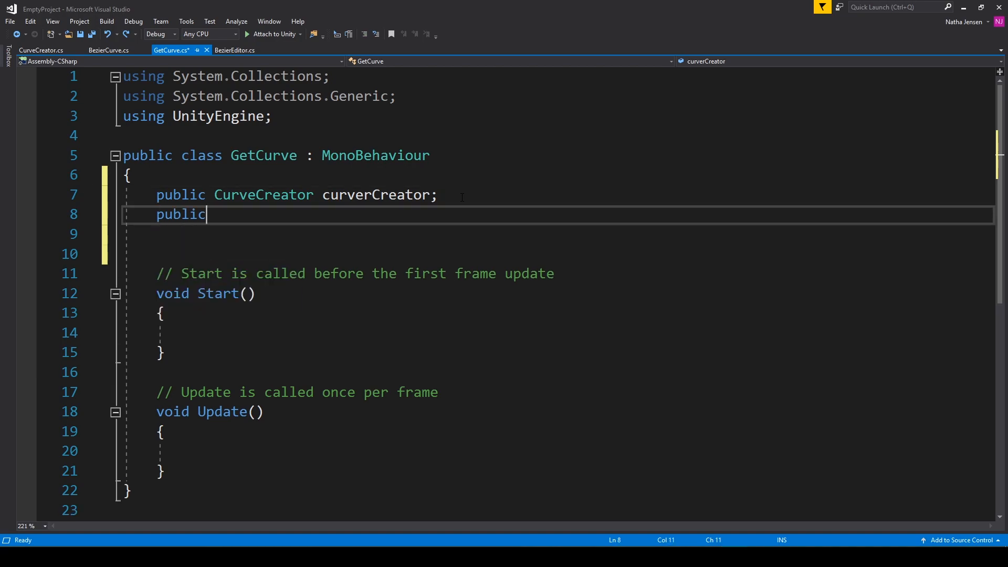
pyautogui.write('vec')
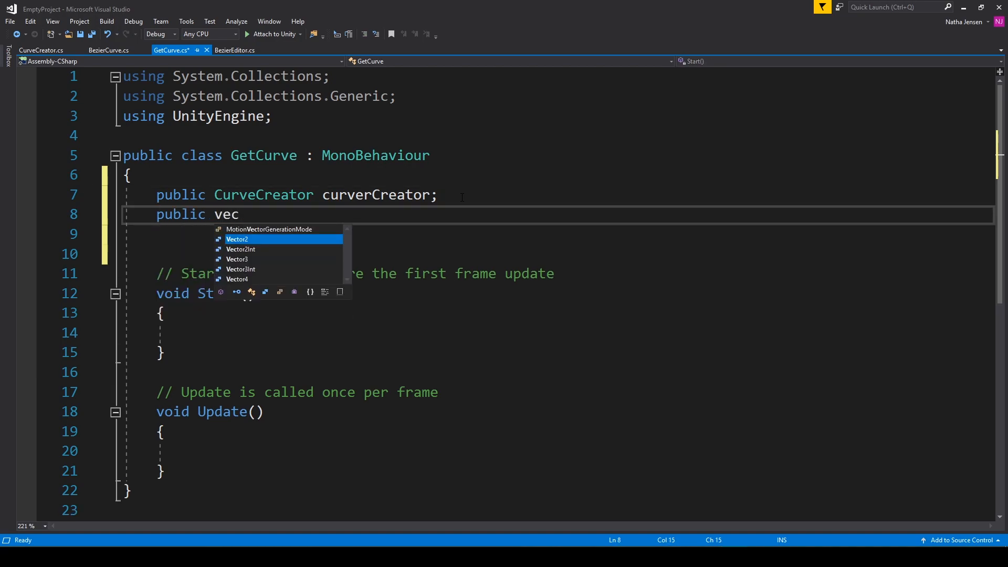
pyautogui.write('Vector2[]')
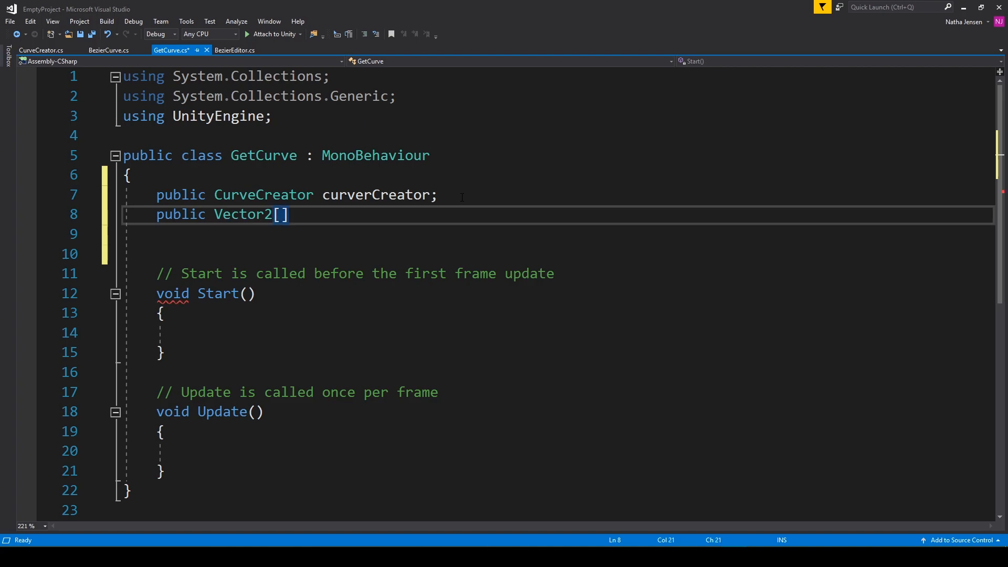
pyautogui.write('myc')
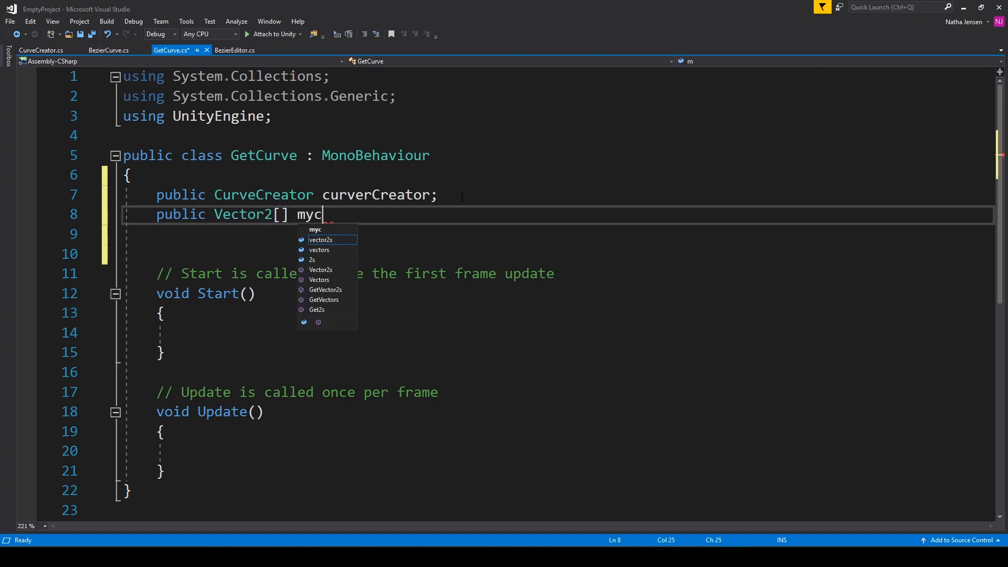
pyautogui.write('C')
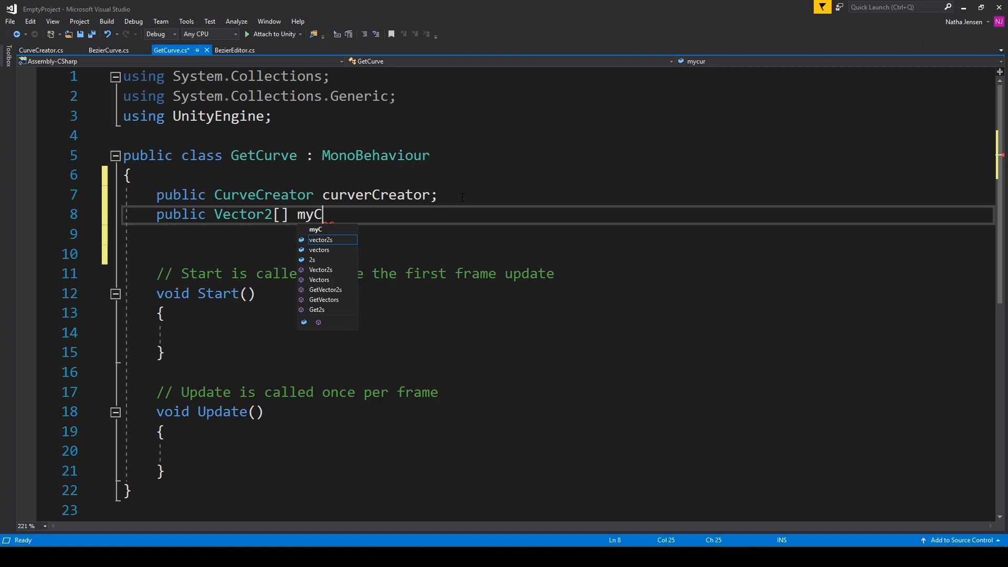
pyautogui.write('urve;')
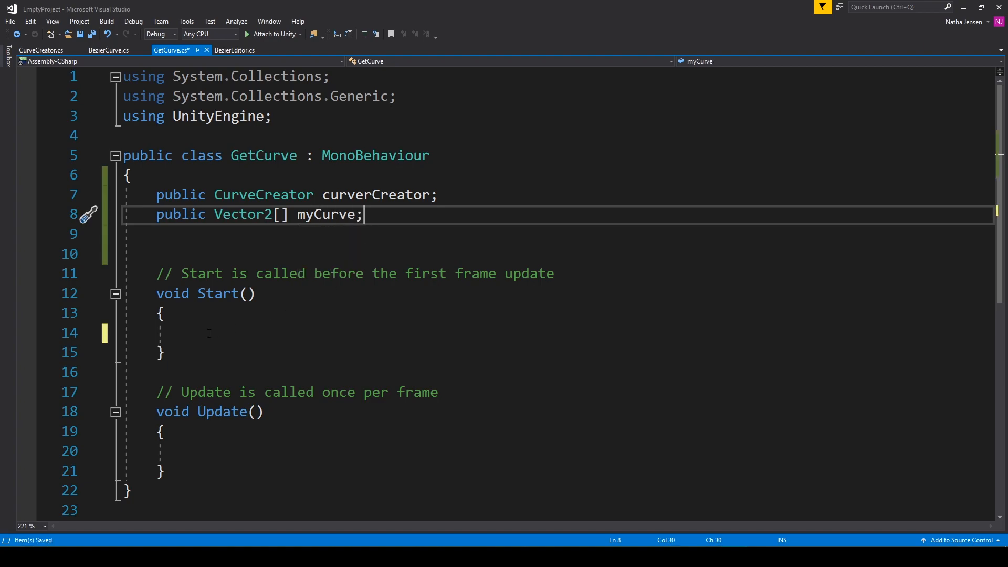
# In Start, assign myCurve = curverCreator.GetCurve(.25f);
pyautogui.write('myCurve =')
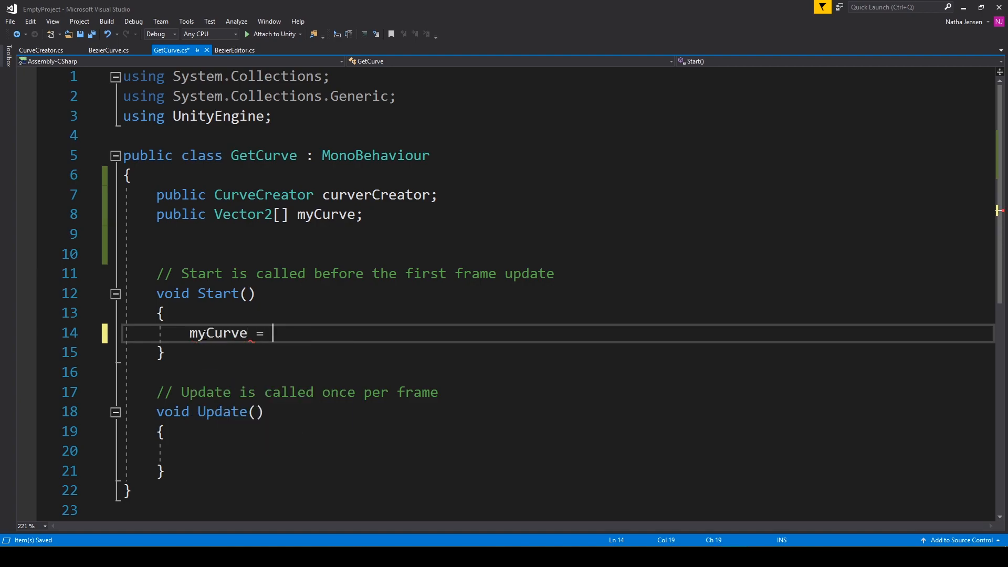
pyautogui.write('curverCreator.g')
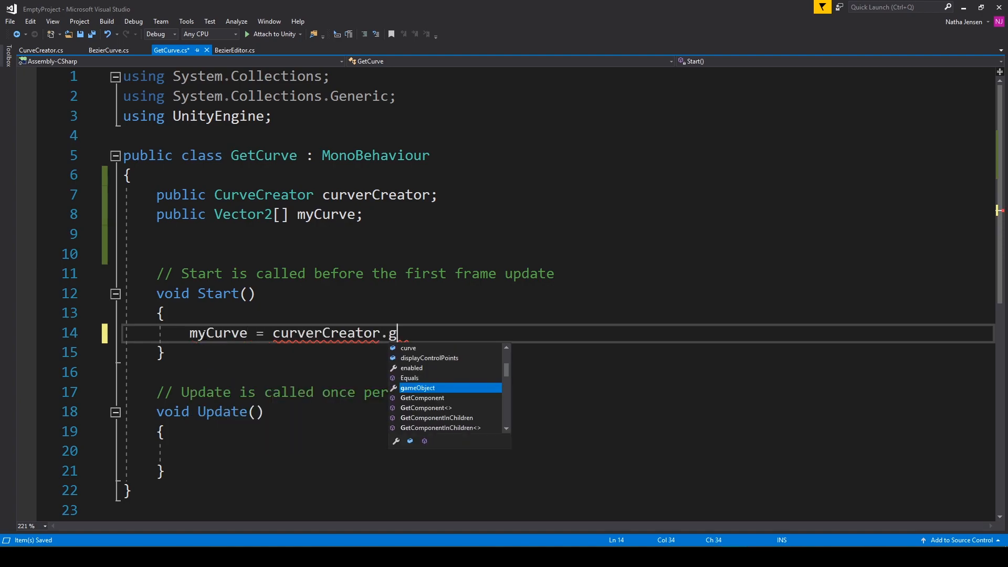
pyautogui.write('etCurve()')
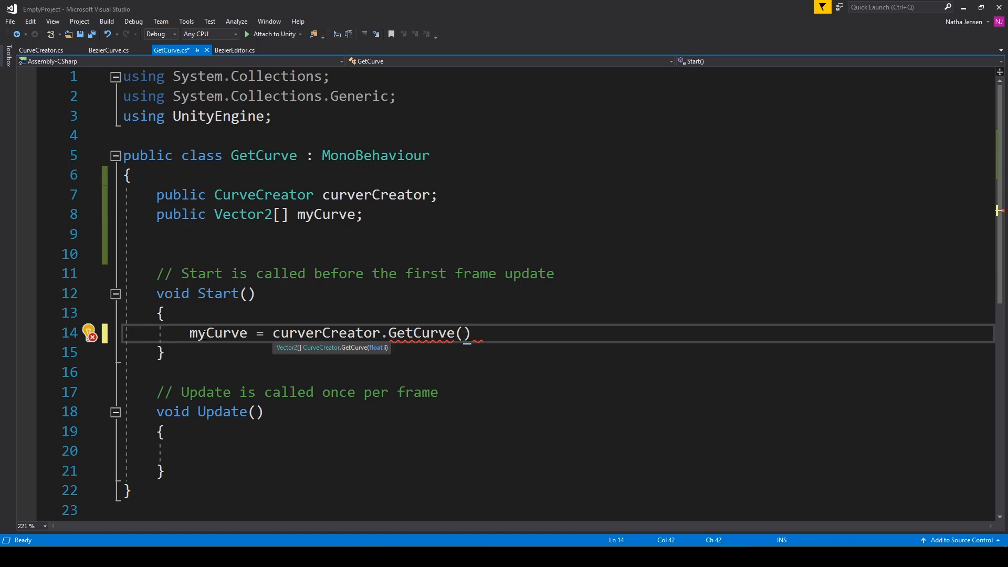
pyautogui.write('.2')
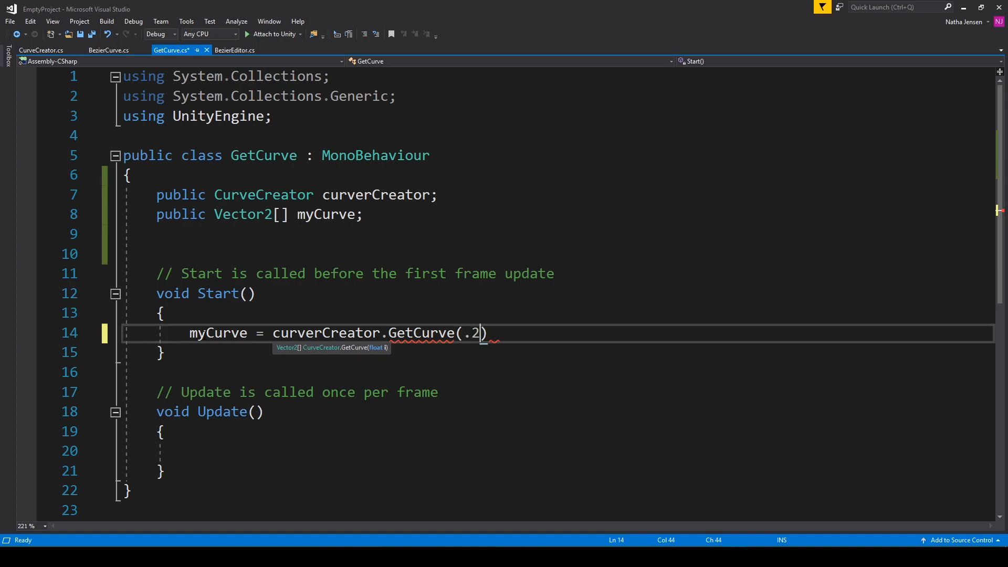
pyautogui.write('5f')
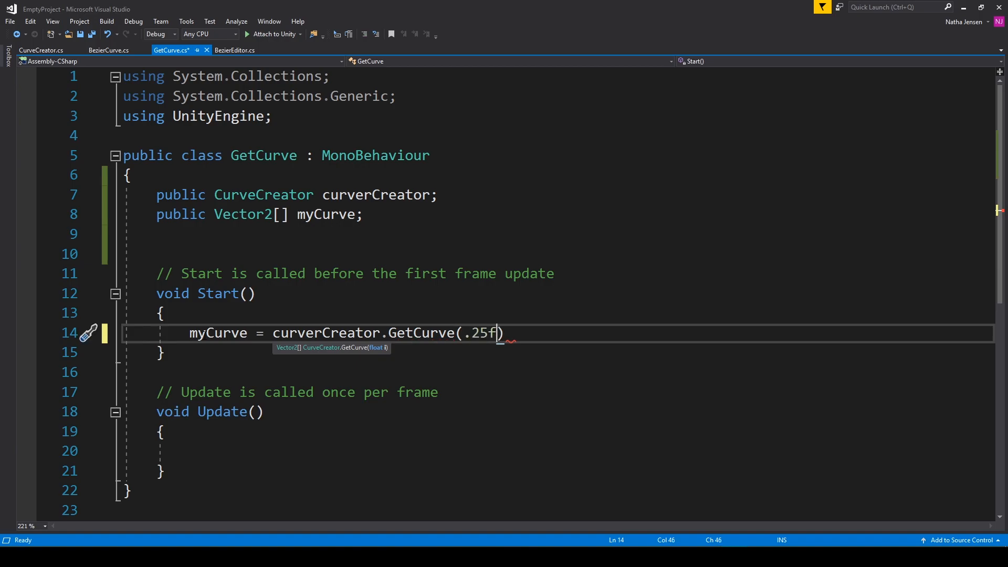
pyautogui.write(';')
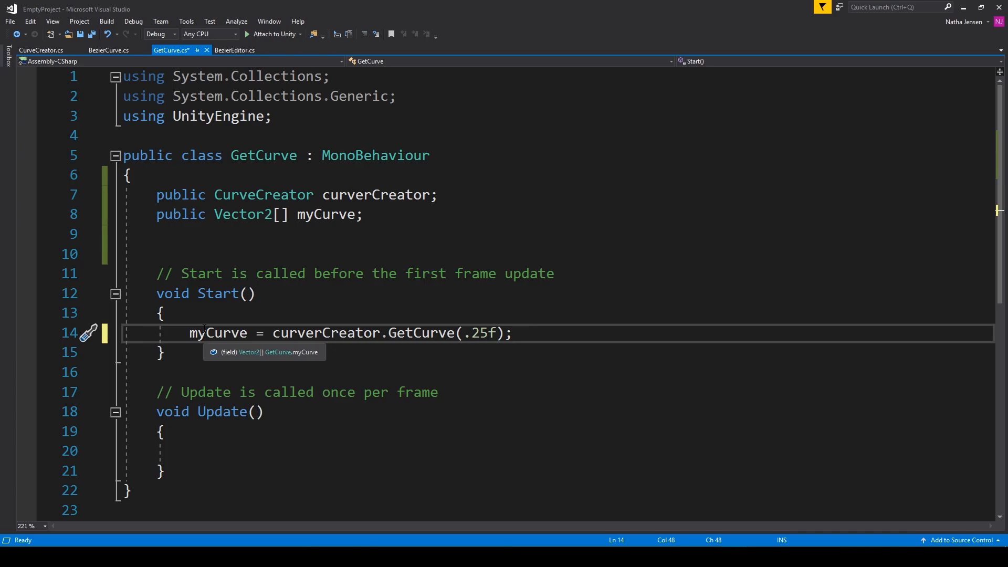
pyautogui.moveTo(217, 333)
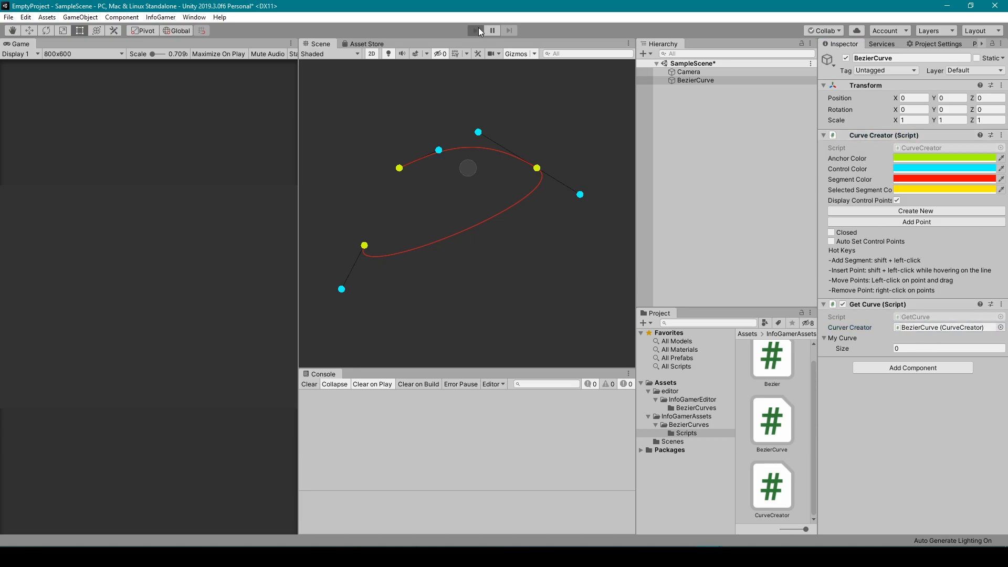
# Expand My Curve in the Inspector during play to view its 22 sampled points
pyautogui.click(476, 31)
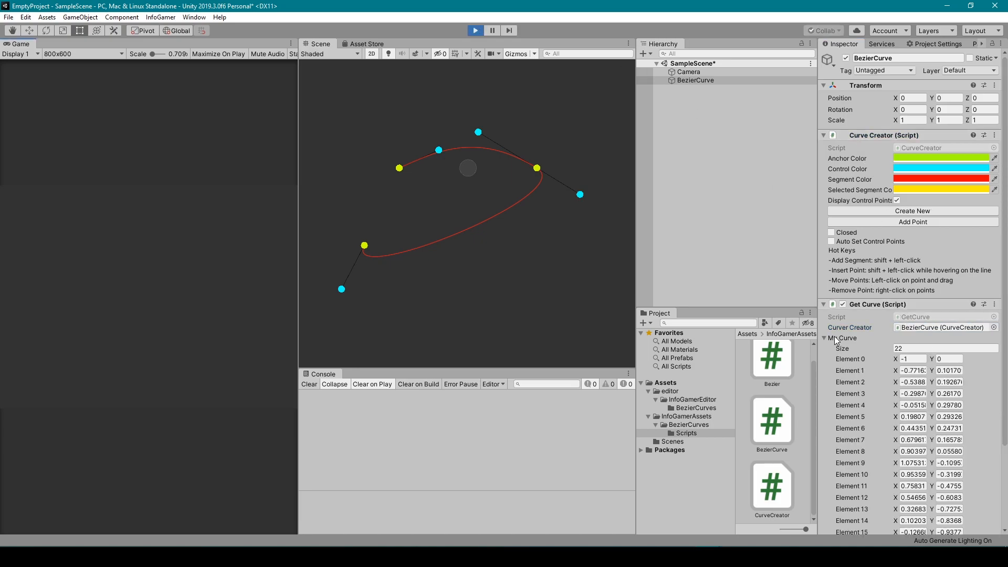
pyautogui.scroll(-3)
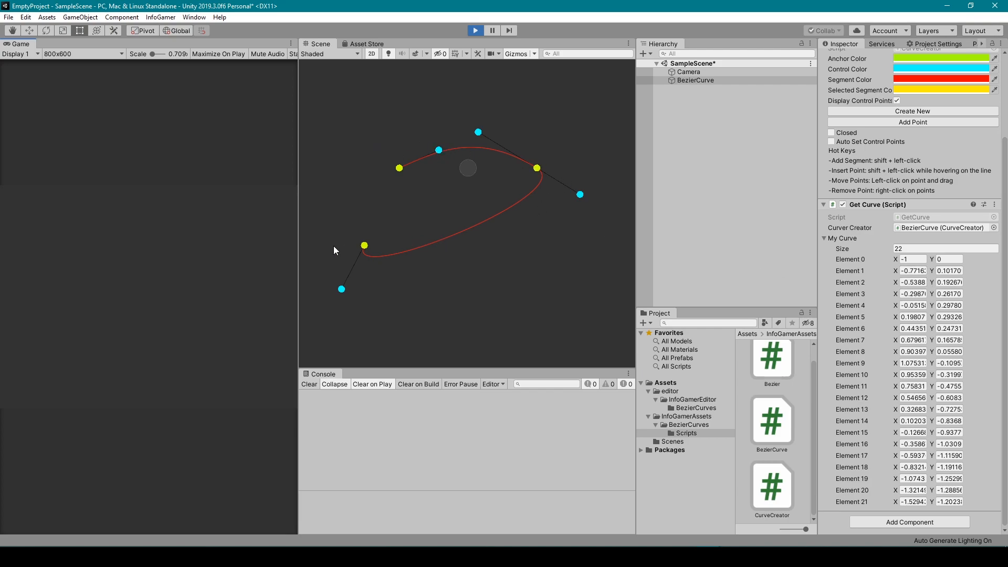
pyautogui.moveTo(855, 475)
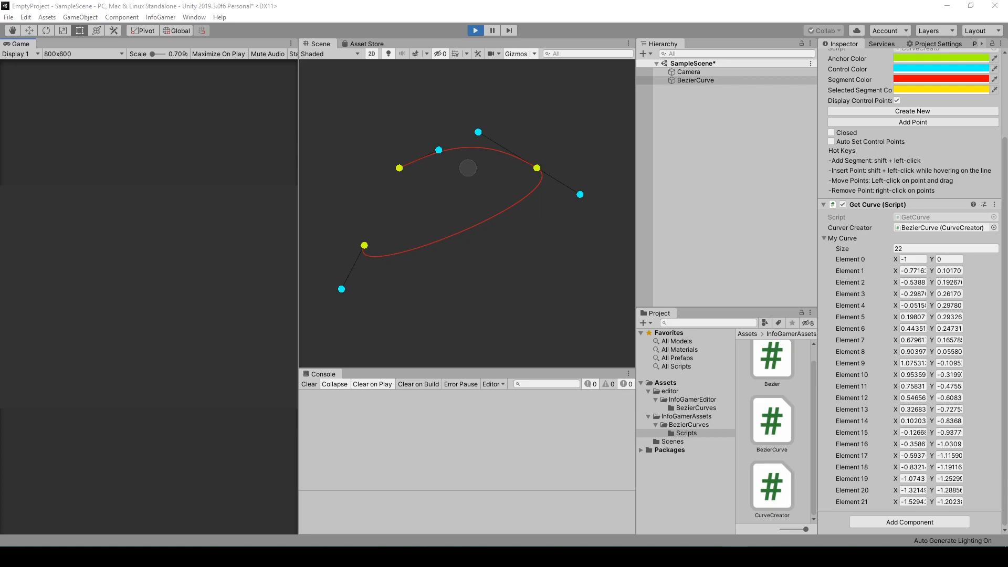
pyautogui.moveTo(587, 222)
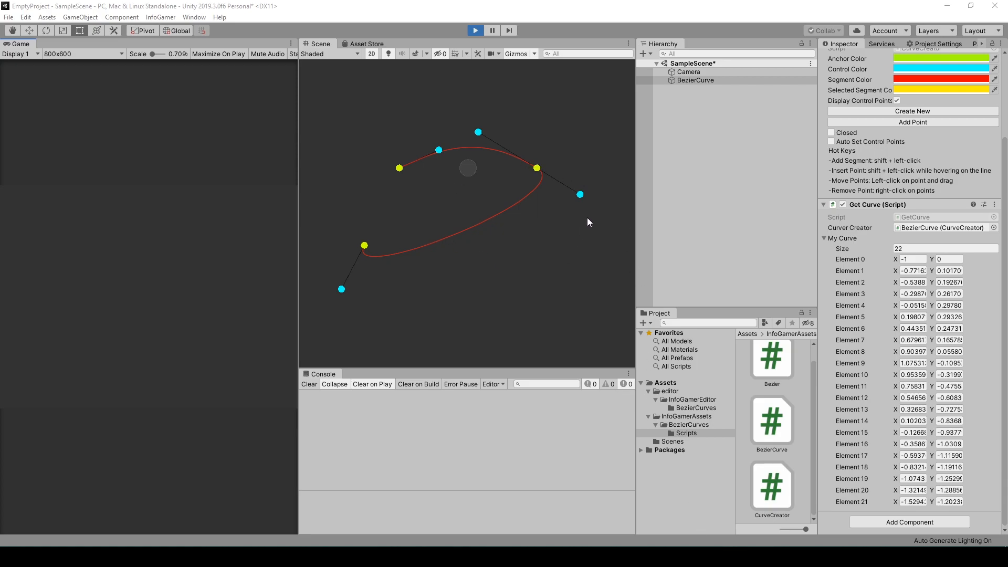
pyautogui.click(764, 511)
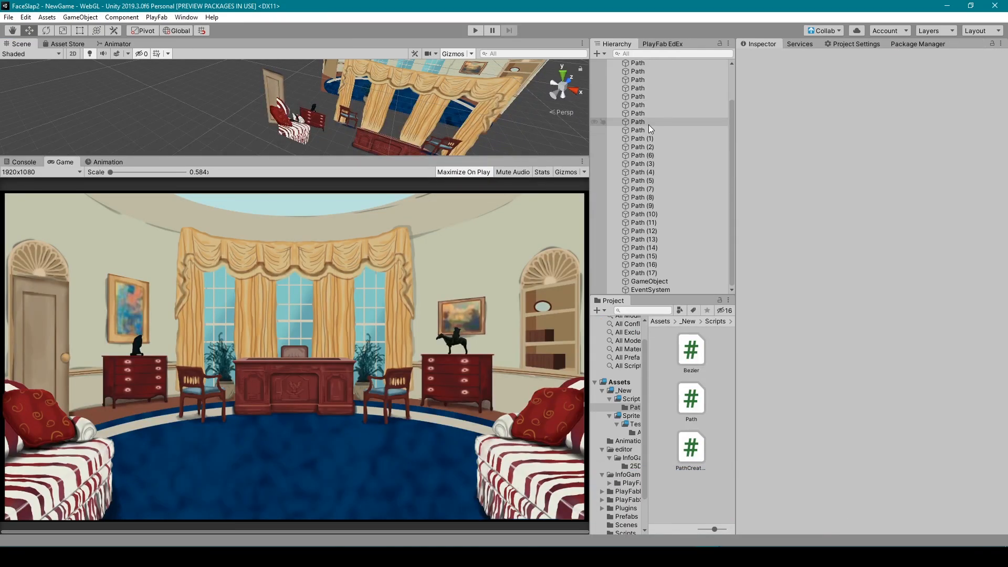
# Inspect the Path objects' curves, start play mode, and check a Path's Character Spawner
pyautogui.click(636, 105)
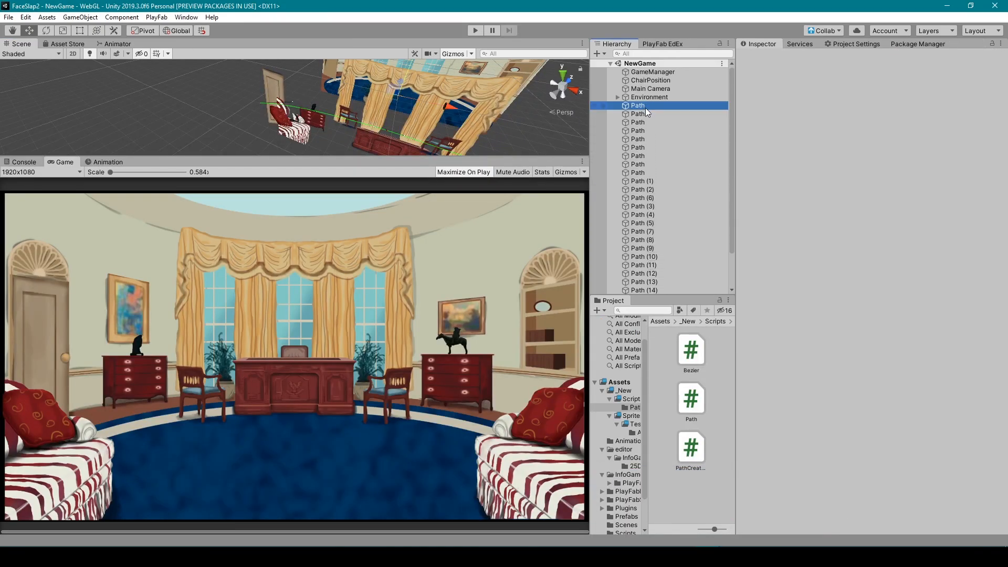
pyautogui.click(638, 105)
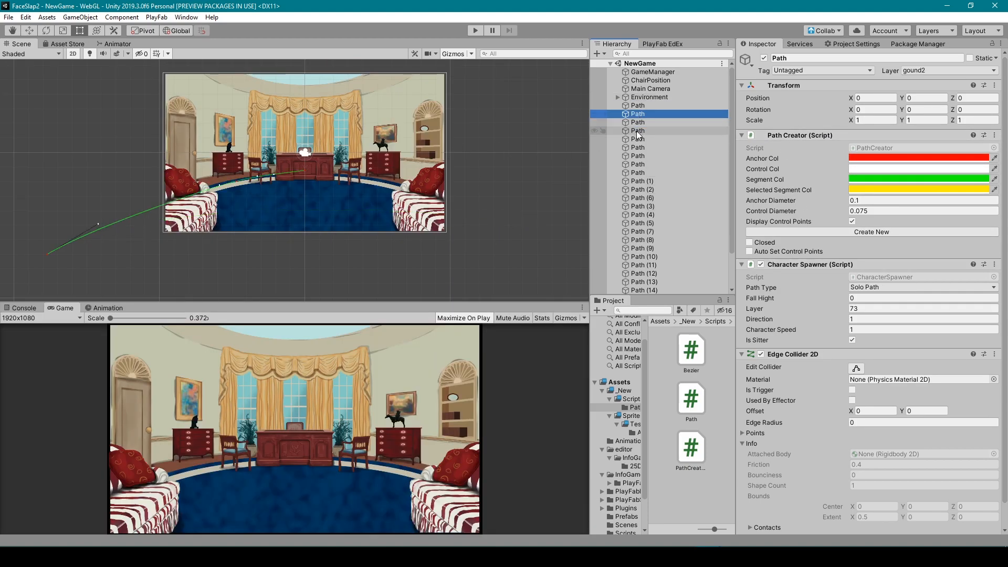
pyautogui.click(638, 156)
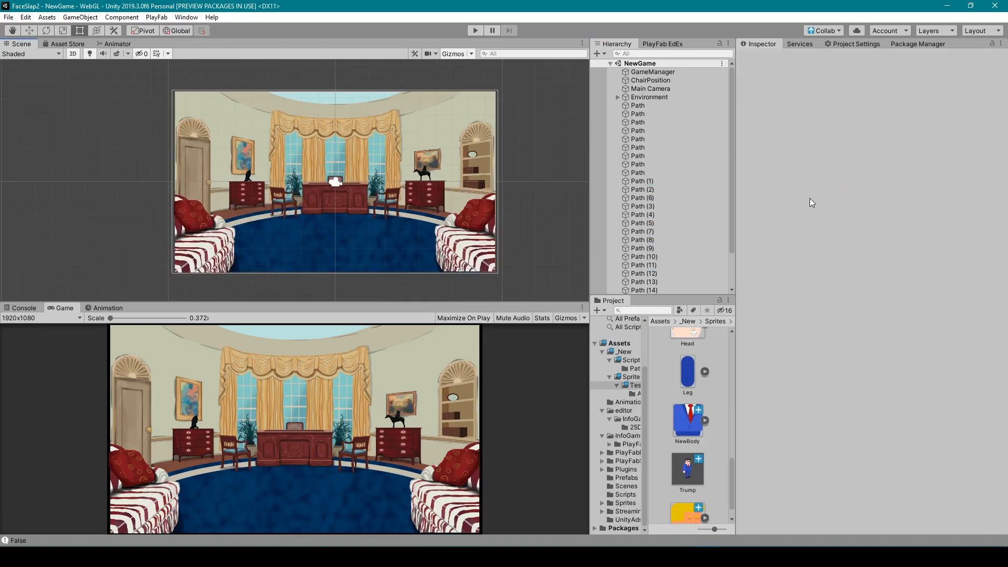
pyautogui.click(475, 30)
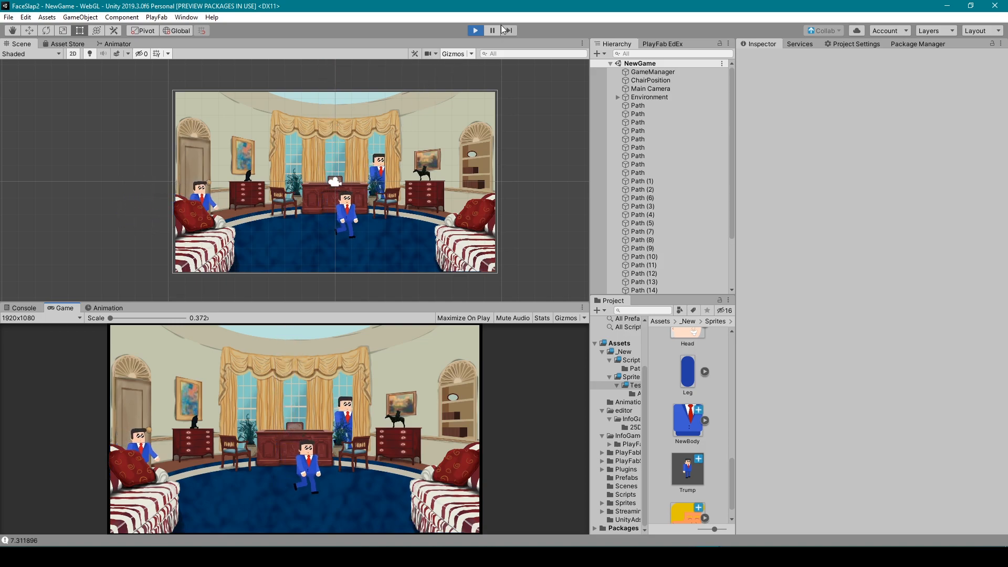
pyautogui.click(638, 94)
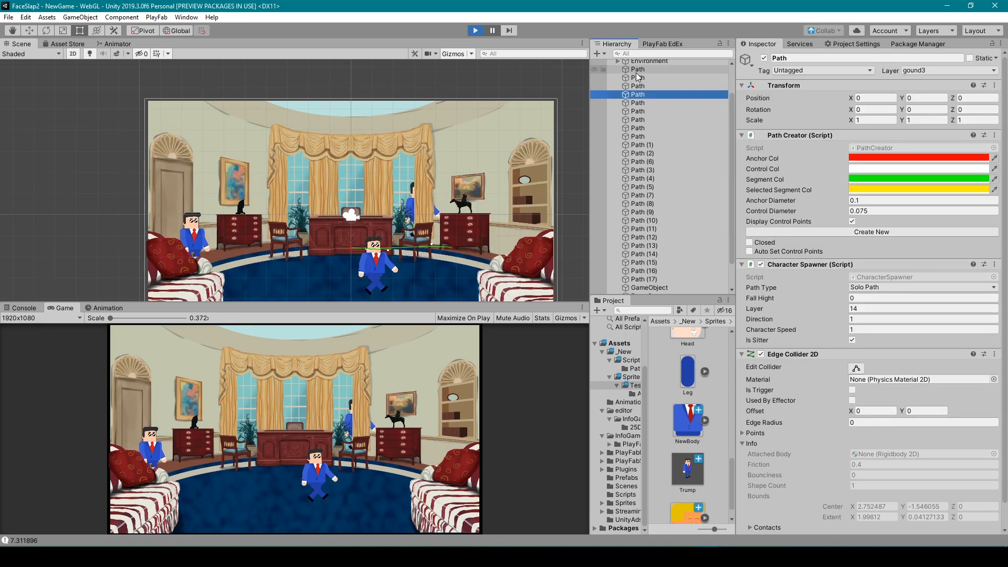